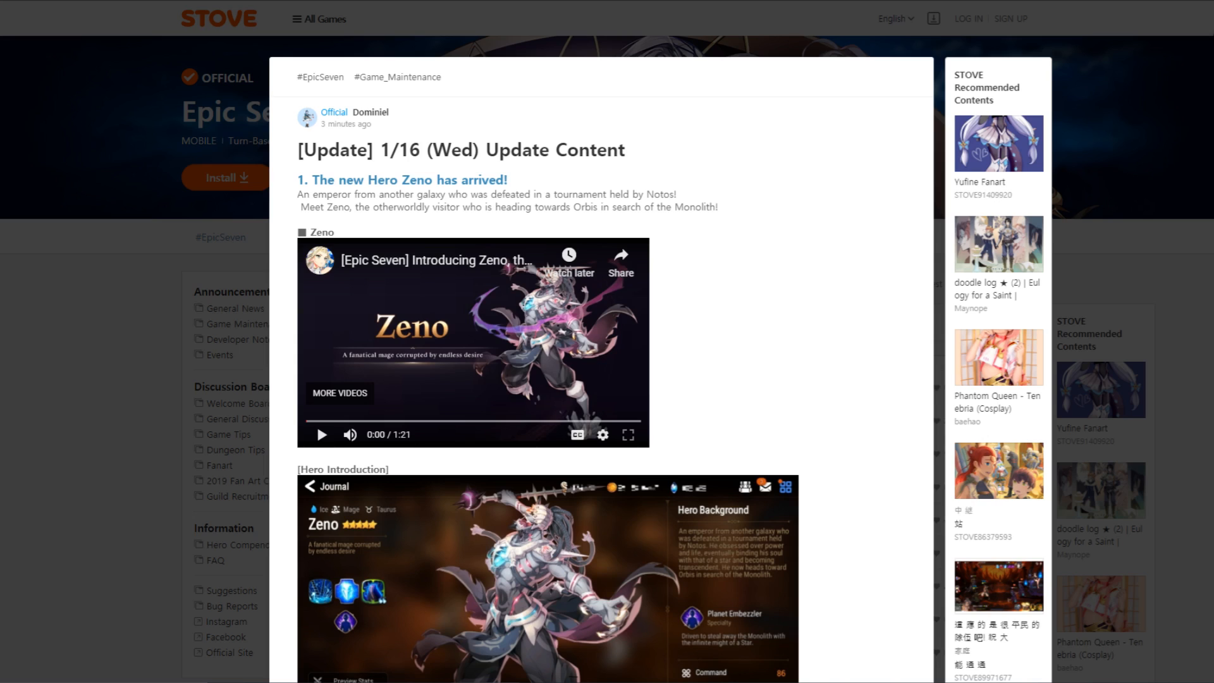
Move past the Zeno trailer to the Hero Introduction screenshot and Skill Introduction heading
scroll(down, 3)
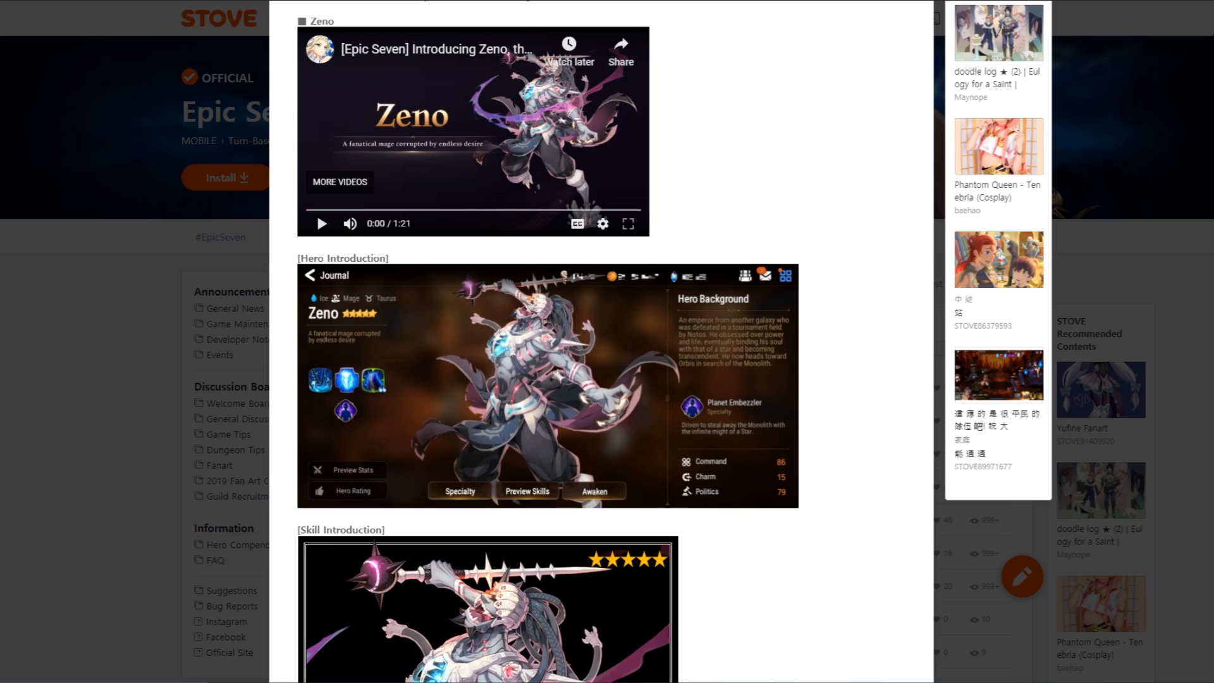
Read down Zeno's Skill Description table until section 2, Roozid Specialty Change, shows
scroll(down, 3)
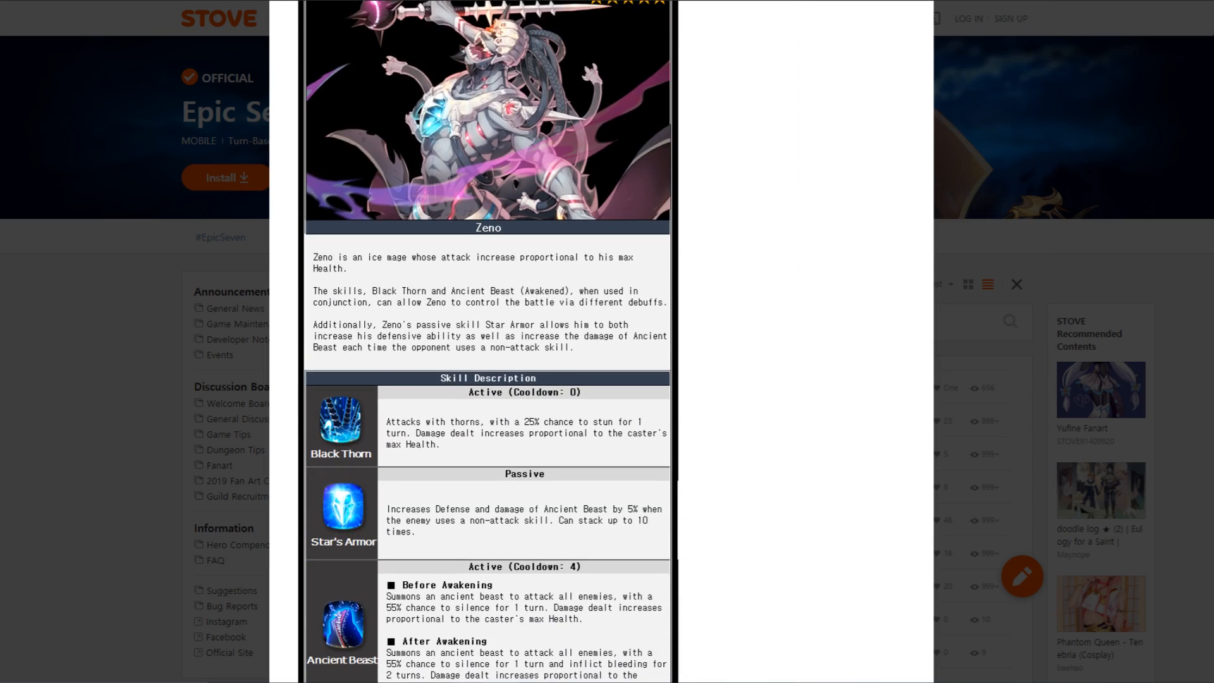
scroll(down, 3)
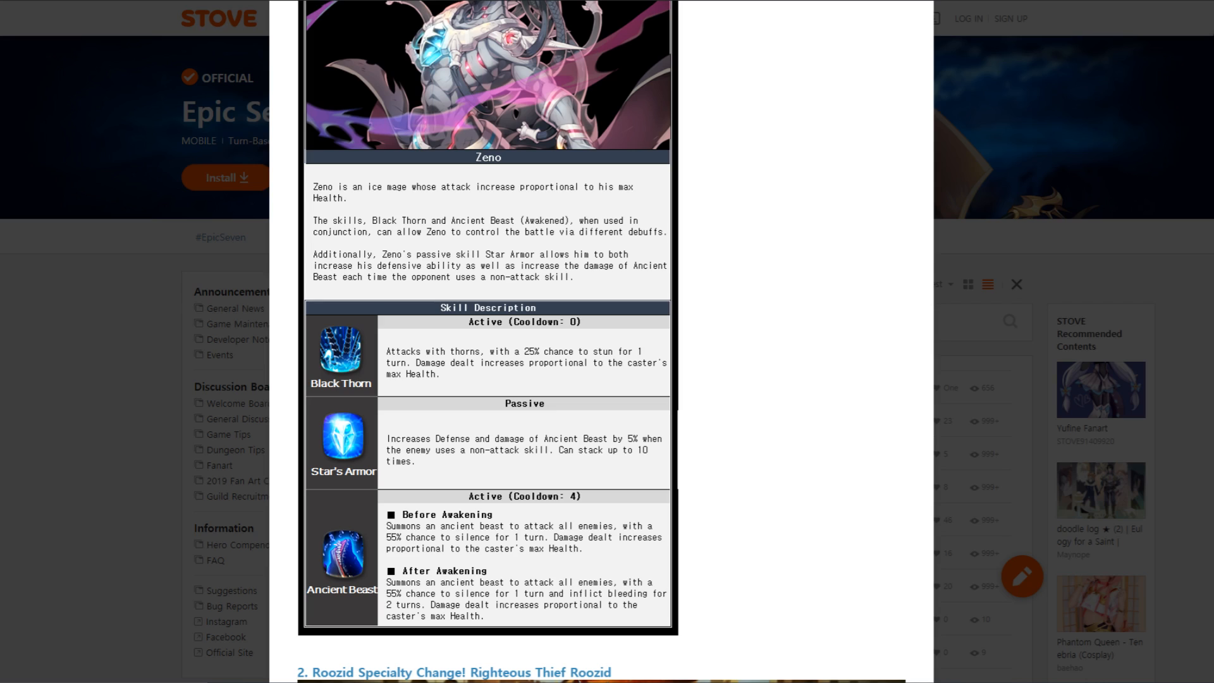
scroll(down, 3)
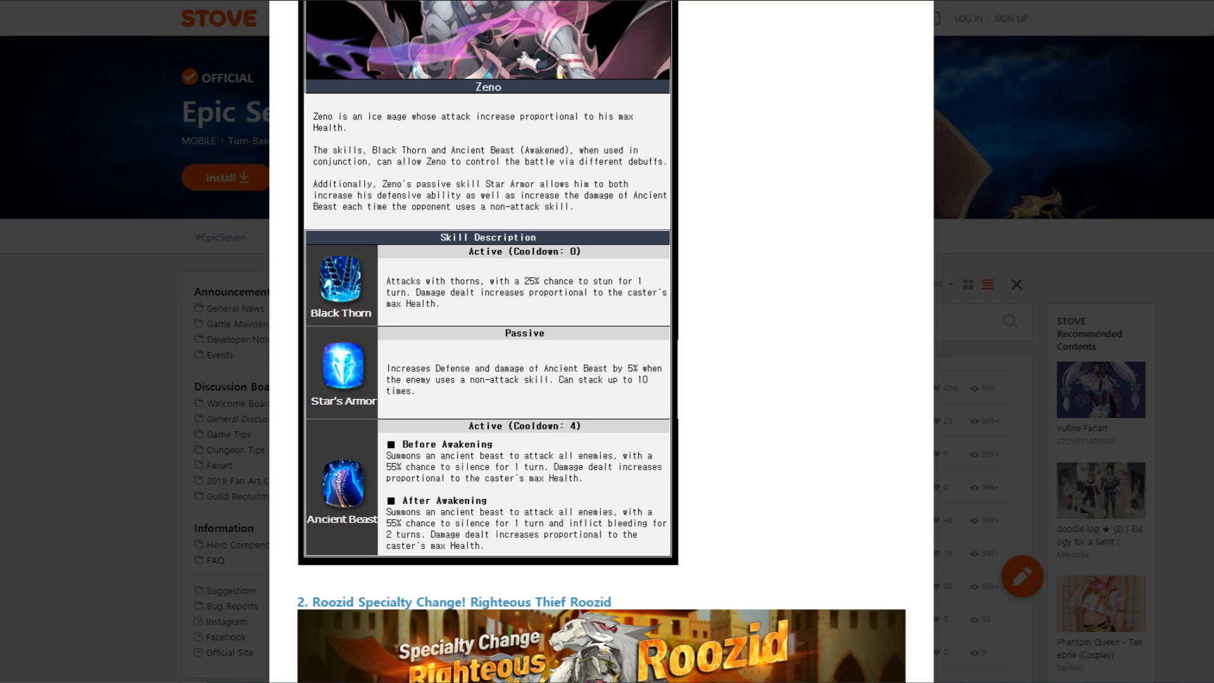
scroll(down, 3)
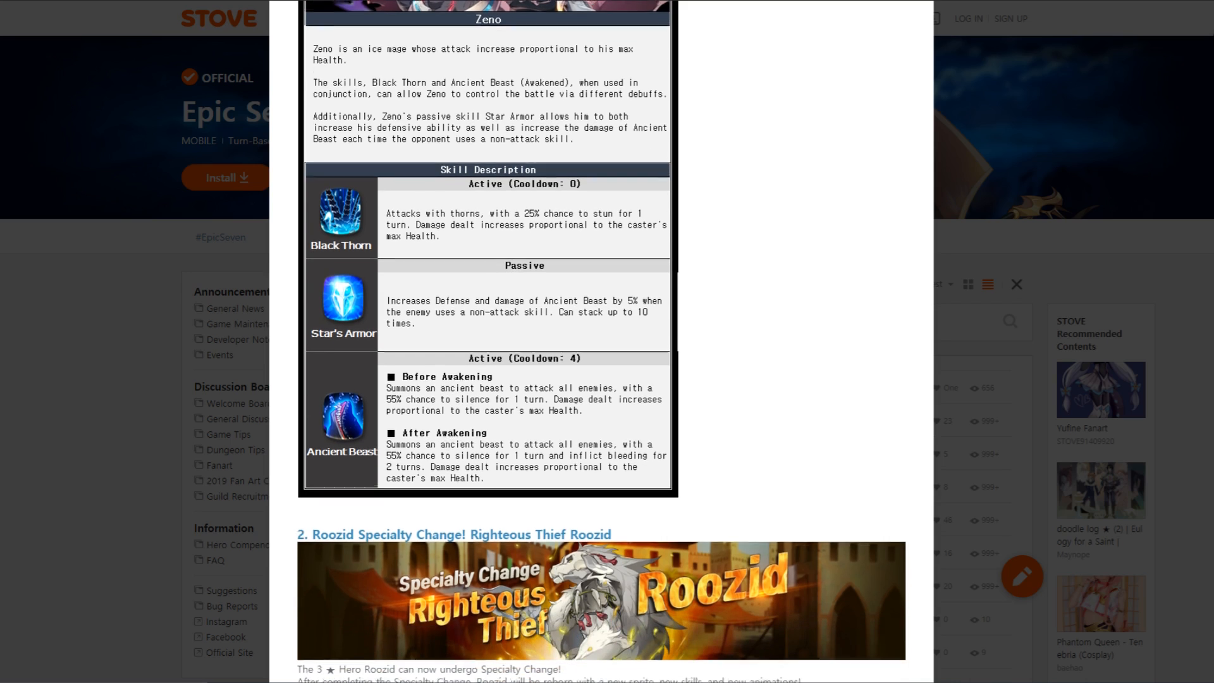
scroll(up, 3)
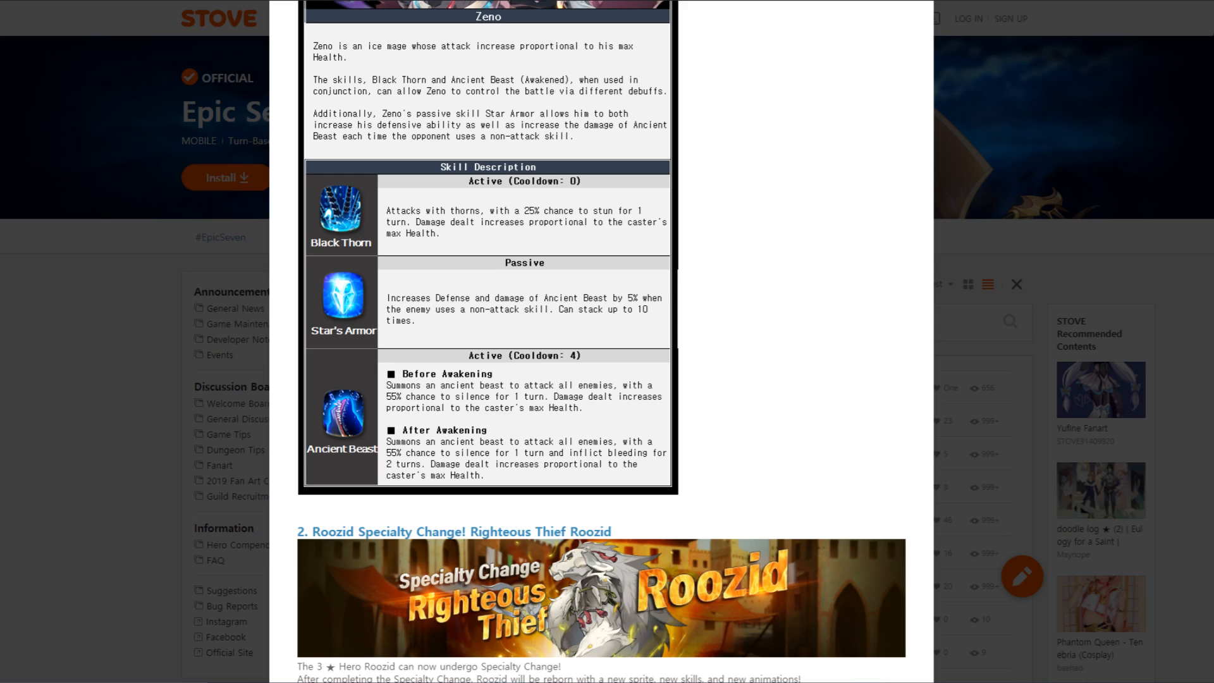
scroll(up, 3)
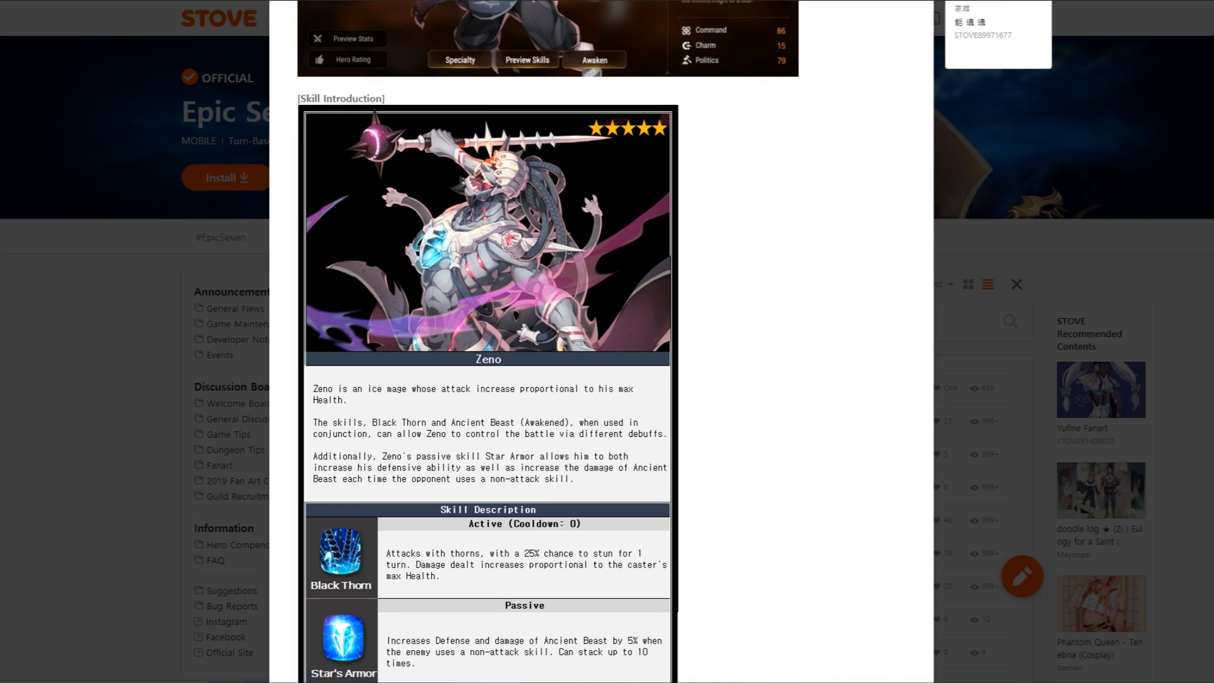
scroll(down, 3)
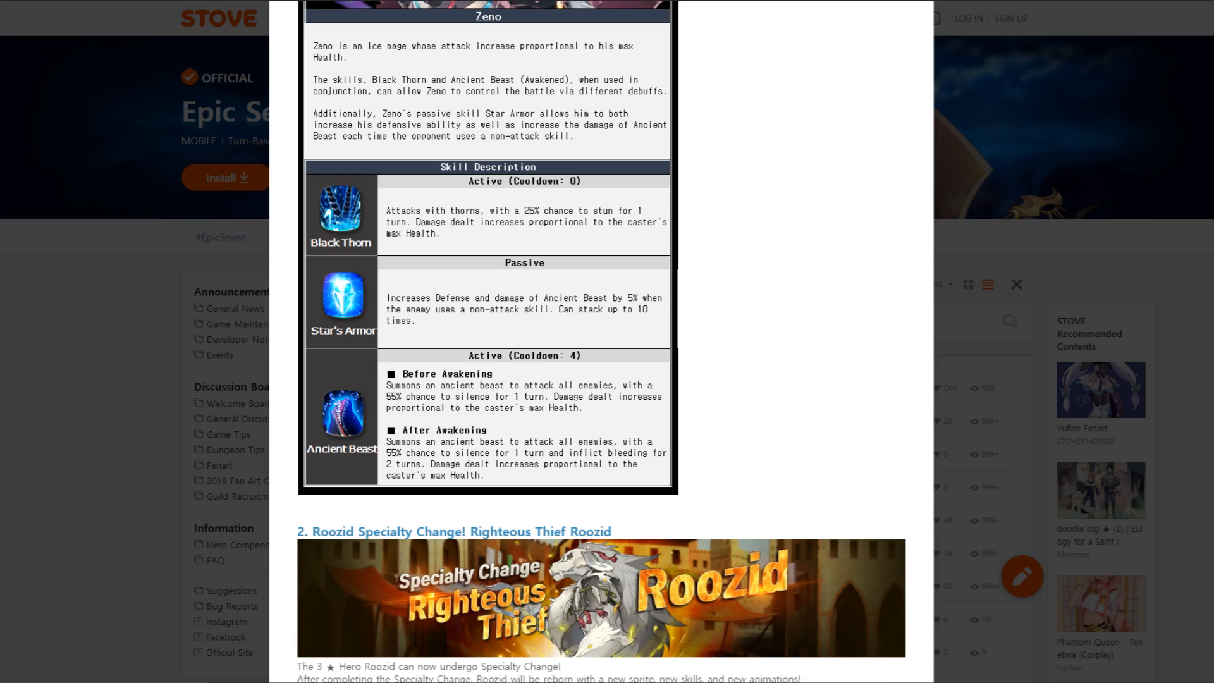
scroll(up, 3)
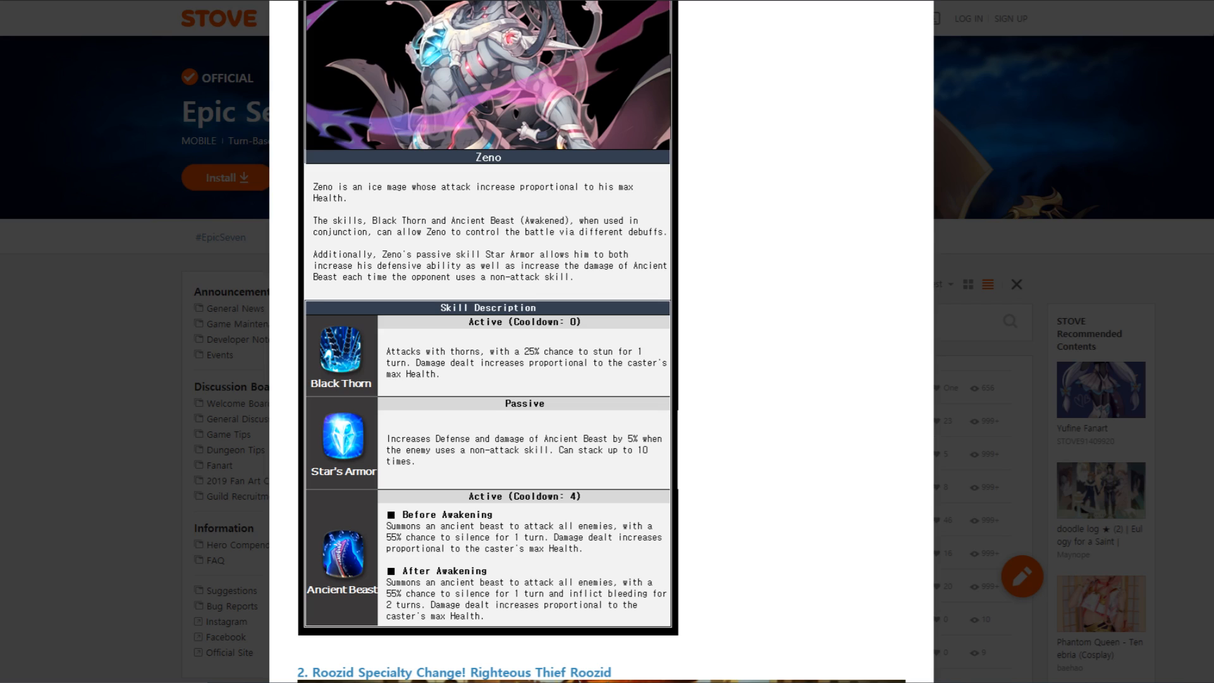
scroll(down, 3)
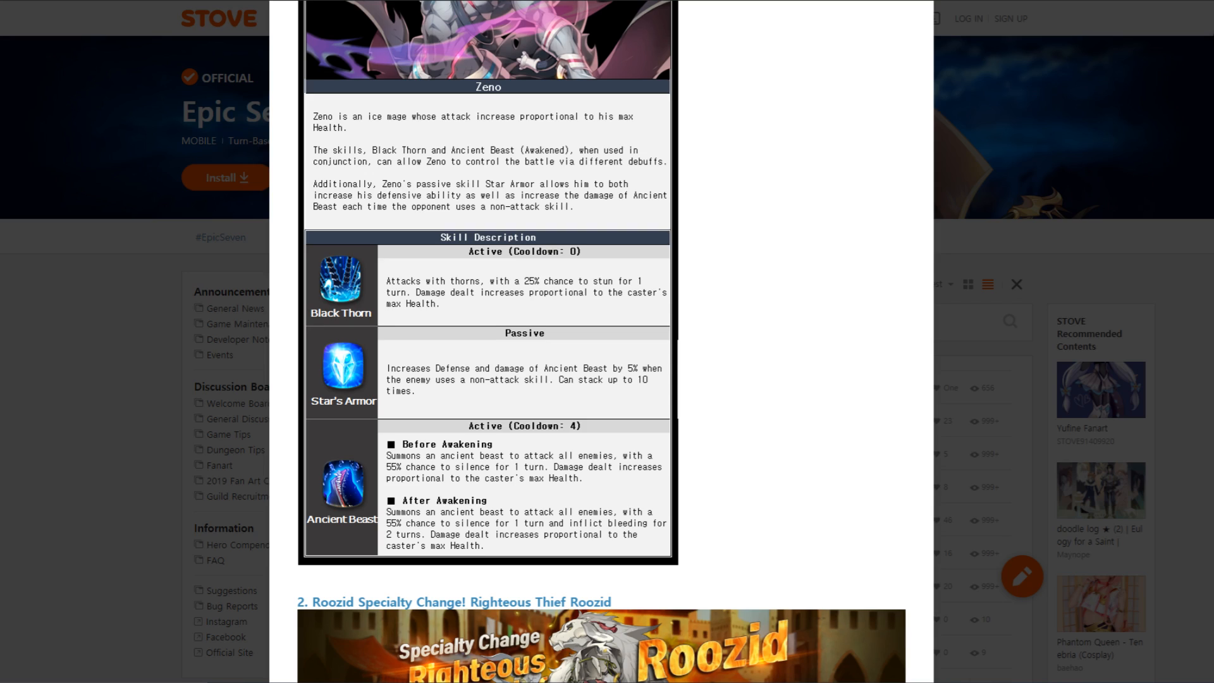
scroll(up, 3)
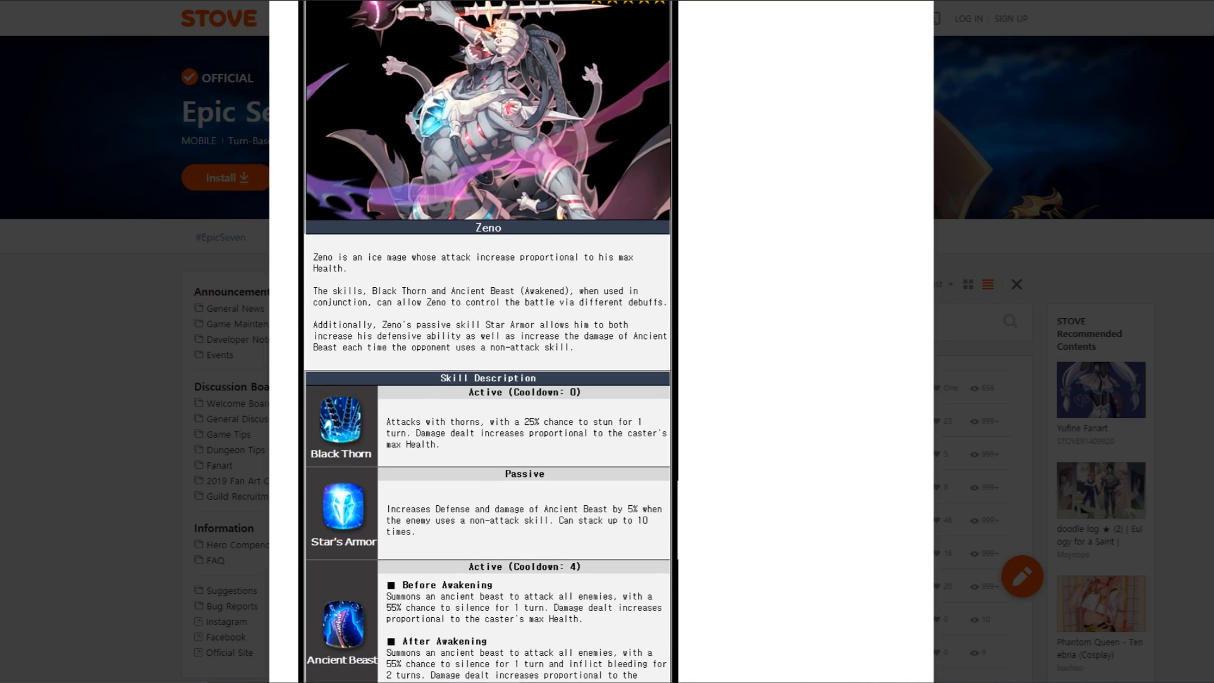
scroll(down, 3)
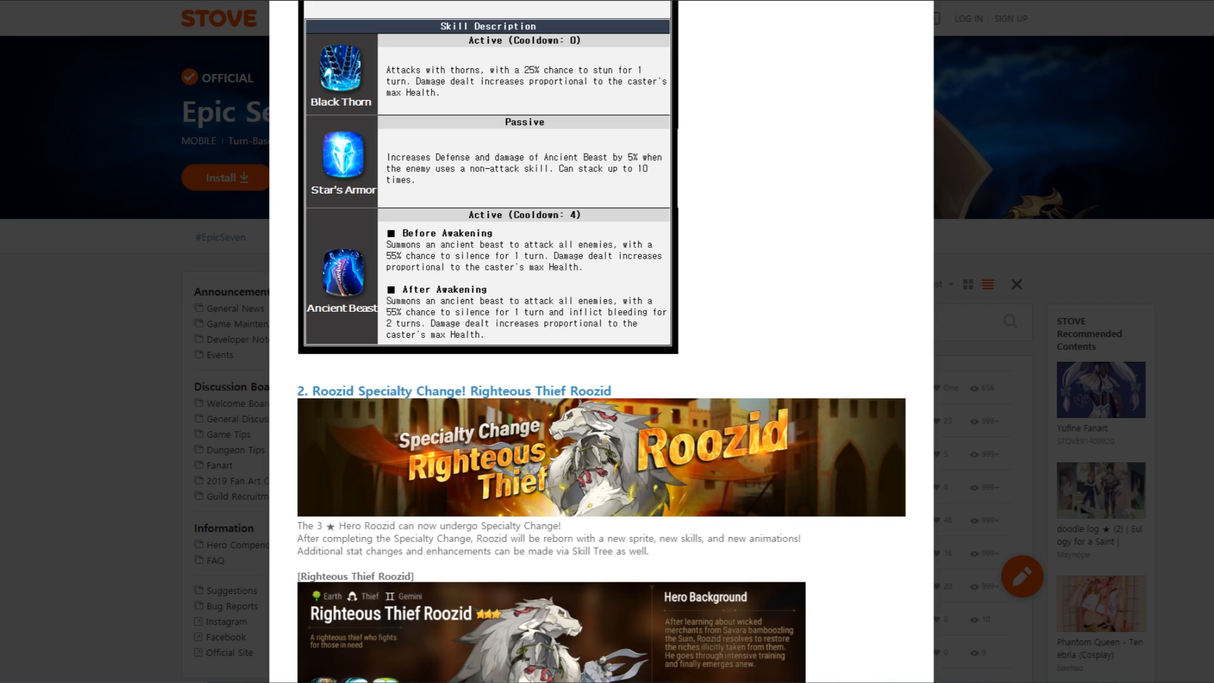
Bring the Righteous Thief Roozid banner, hero screen and Moonlight Roar skill table into view
scroll(down, 3)
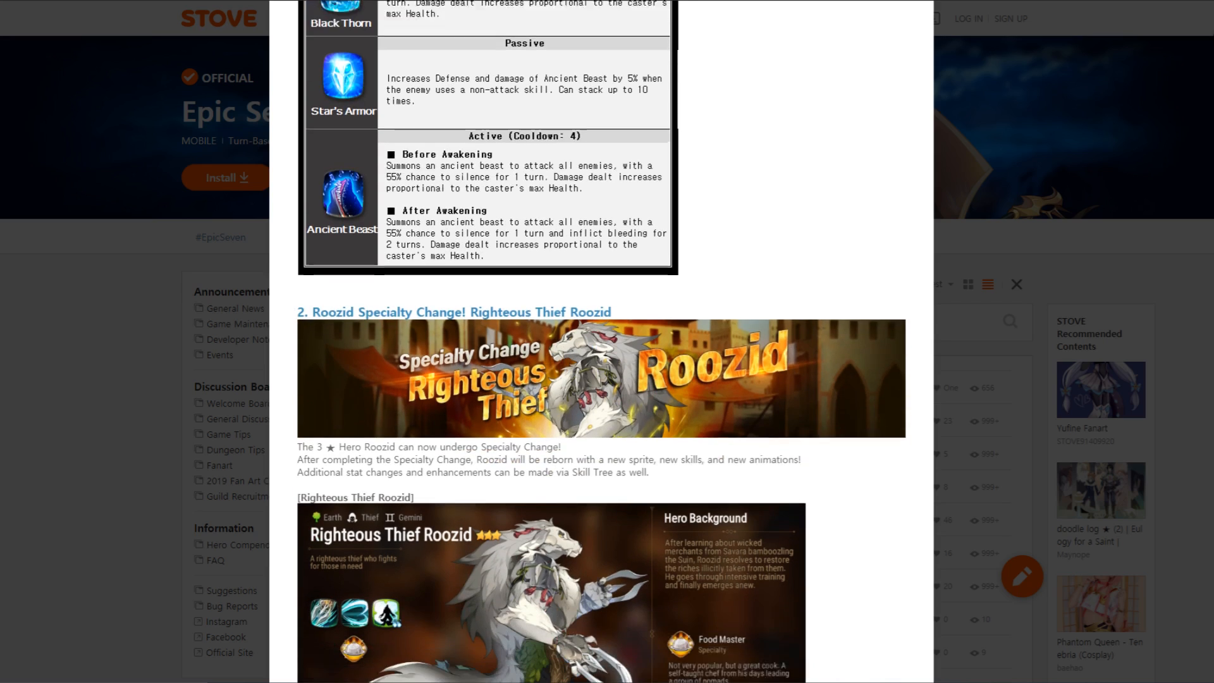
scroll(down, 3)
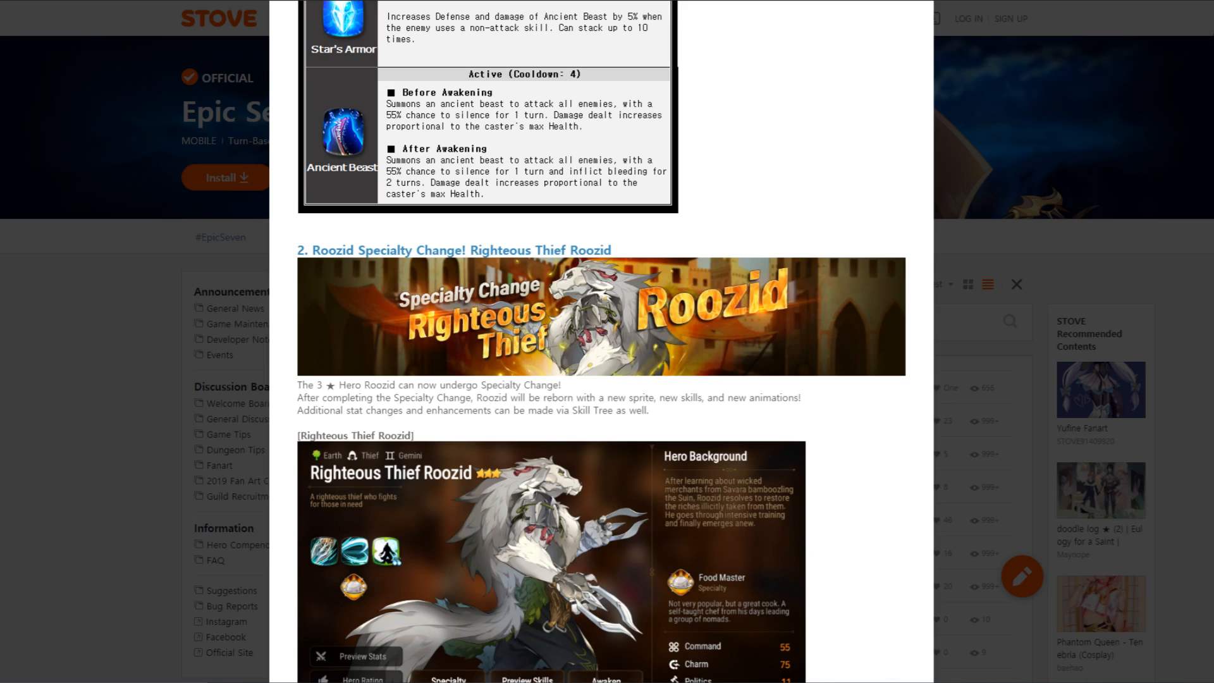
scroll(down, 3)
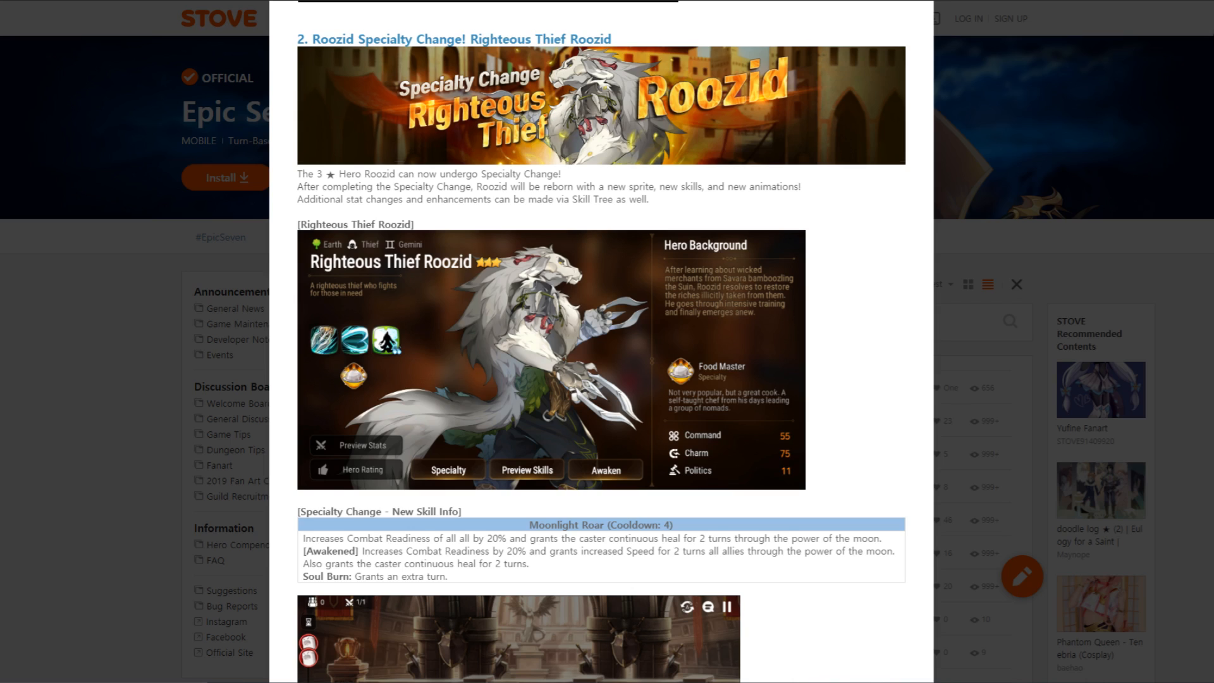
Move down to Roozid's battle screenshot and the level 50 quest start requirement
scroll(down, 3)
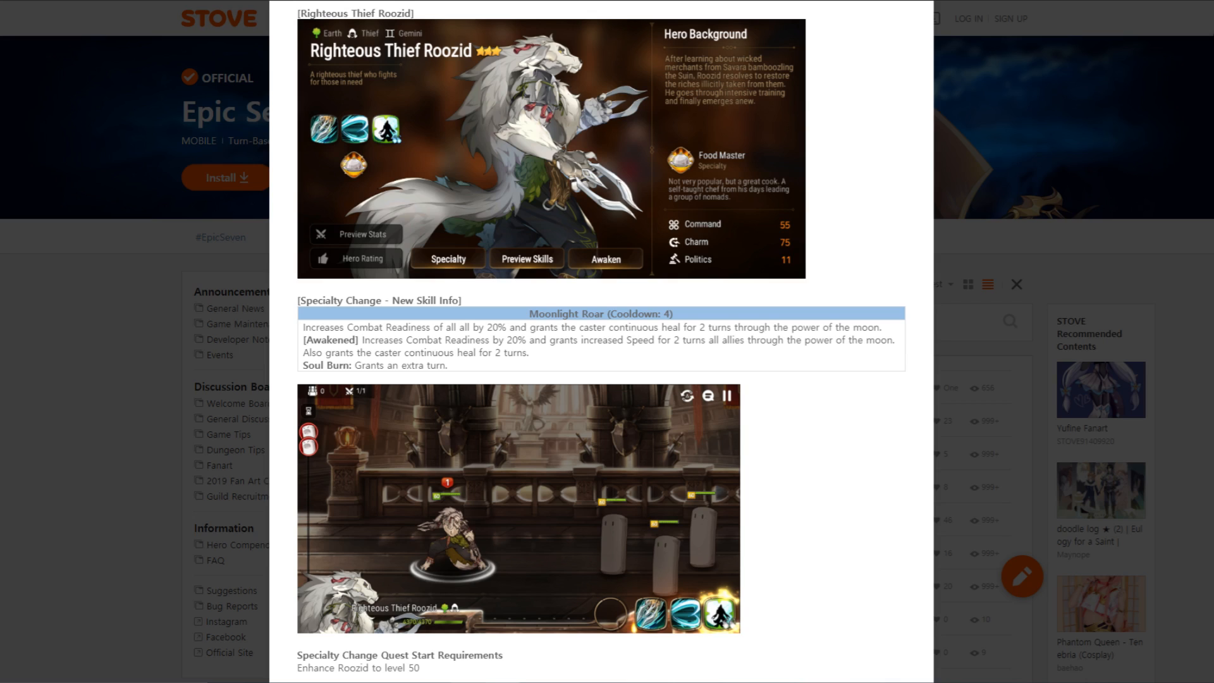
Read past How to Specialty Change and the quest screenshots to the Skill Tree rune screenshot
scroll(down, 3)
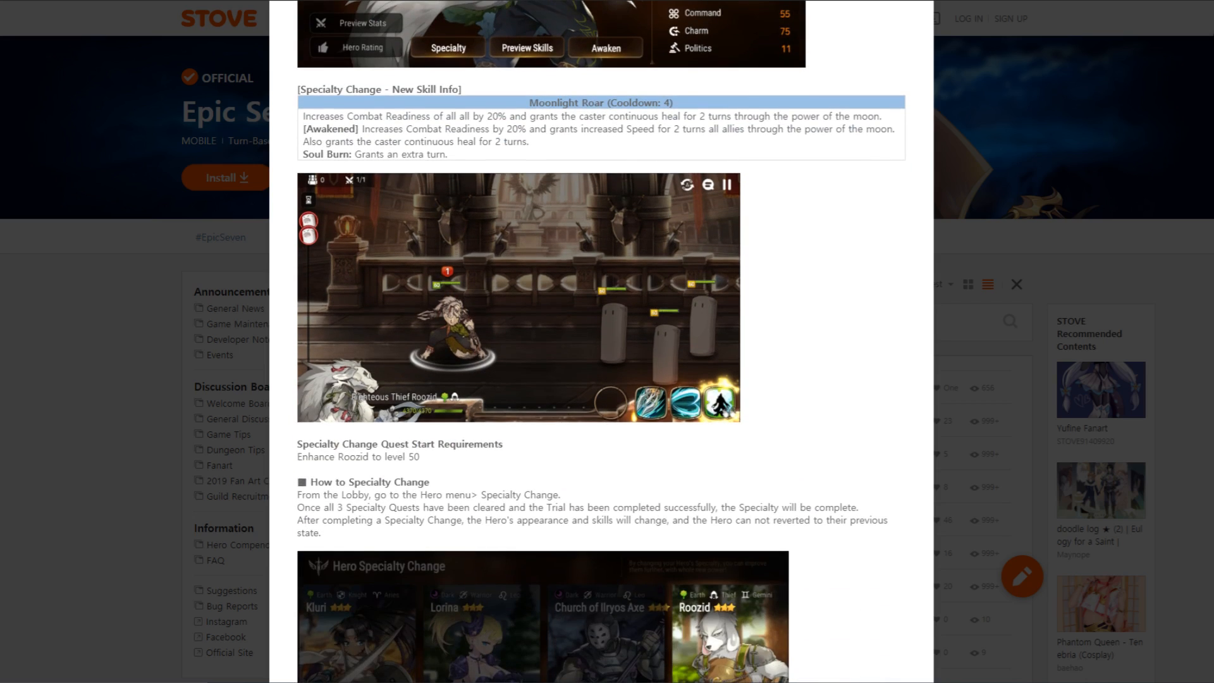
scroll(down, 3)
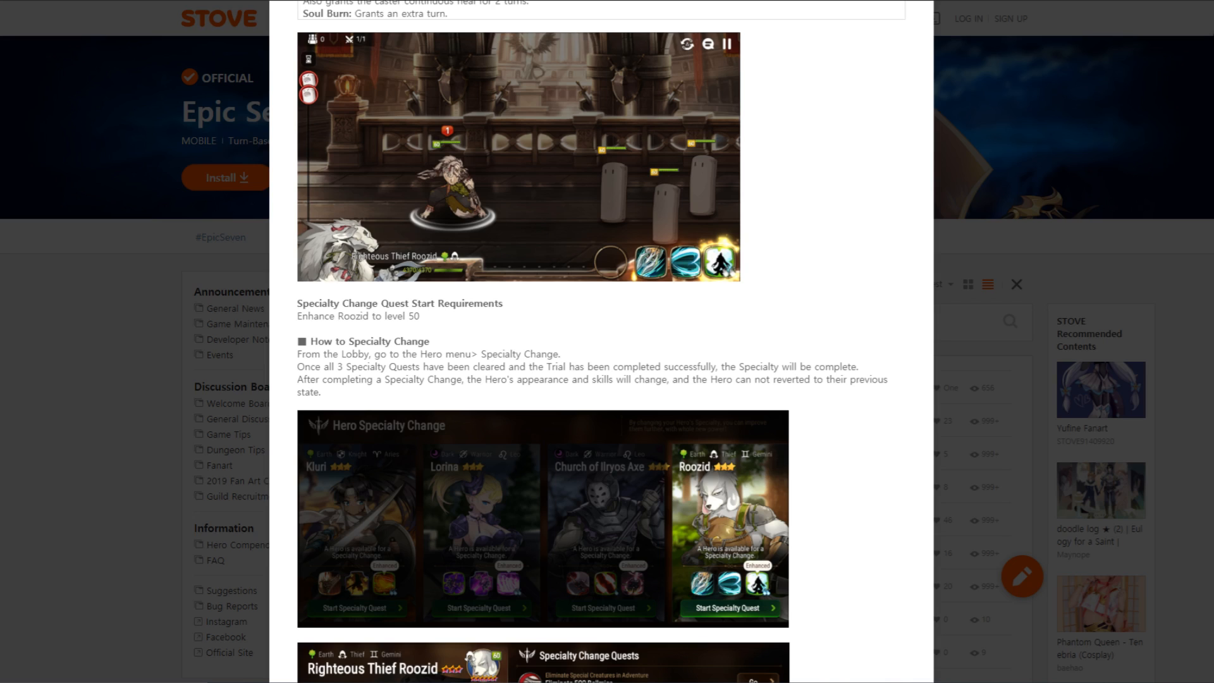
scroll(down, 3)
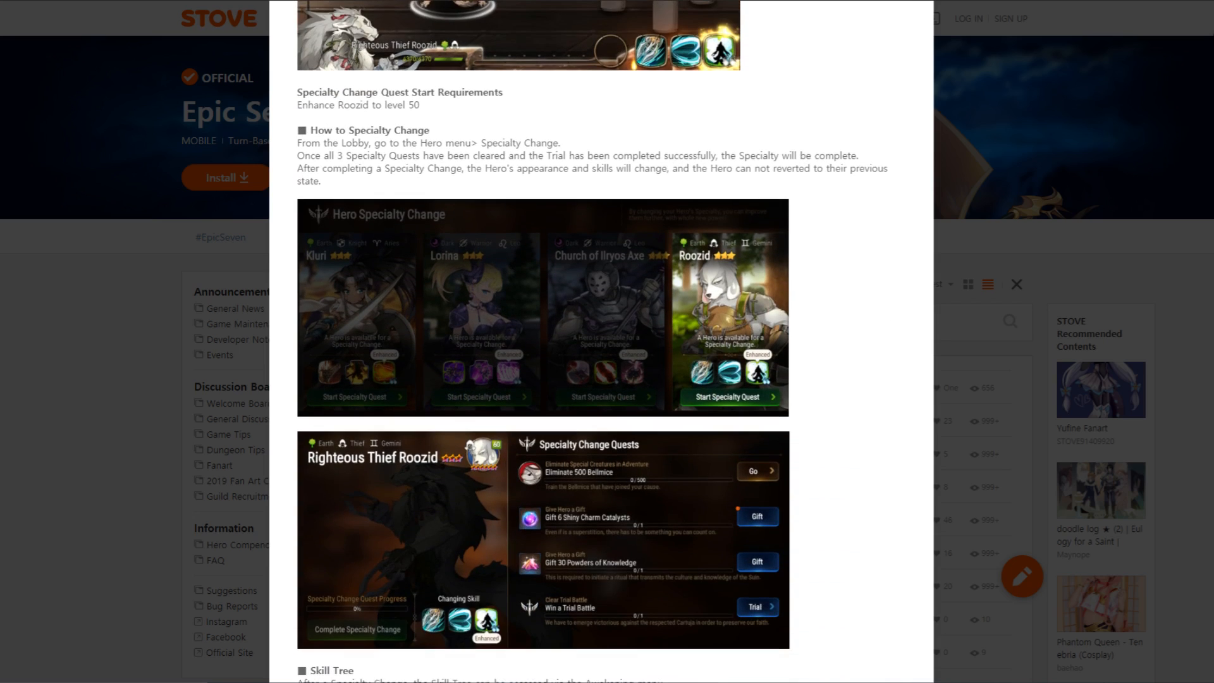
scroll(down, 3)
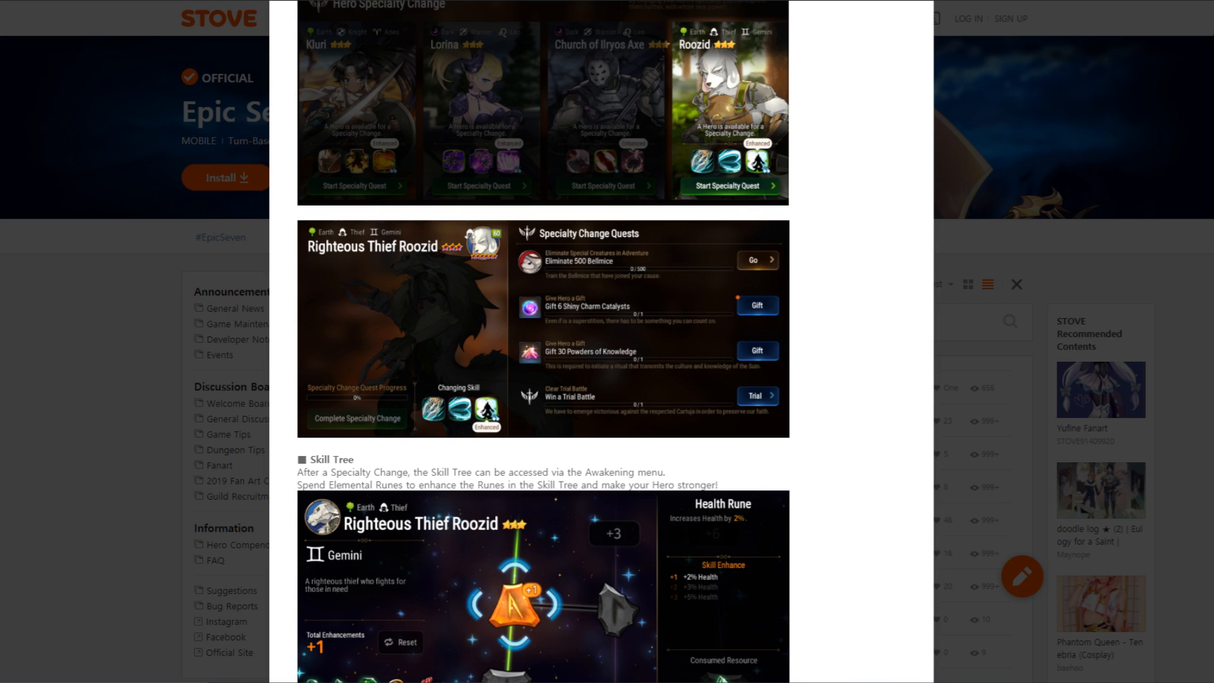
Read through the Skill Tree and Rune Enhance Results to the '3. Challenge: Arrogant Zeno' banner
scroll(down, 3)
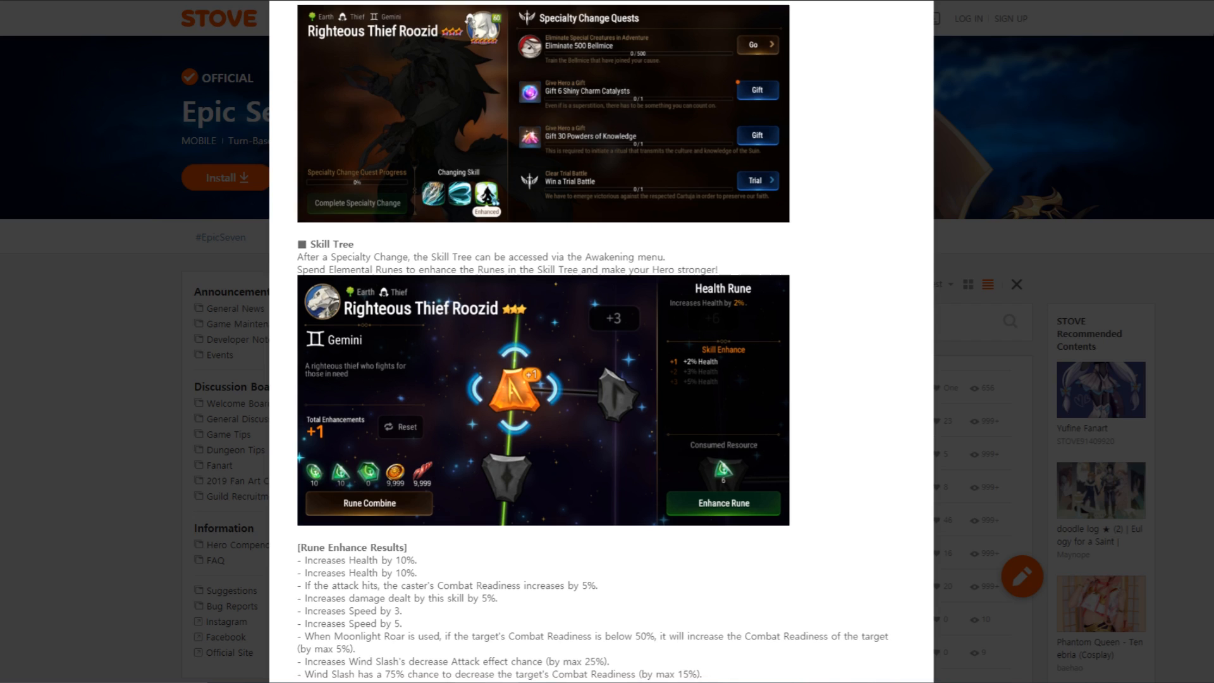
scroll(down, 3)
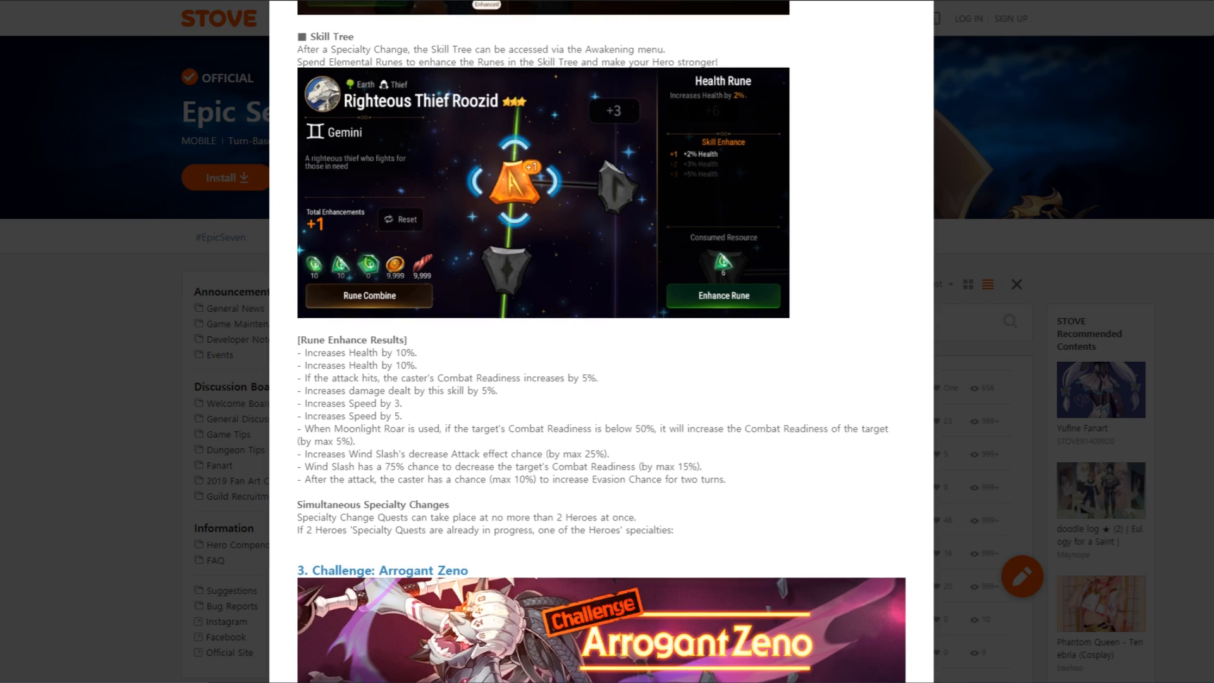
scroll(down, 3)
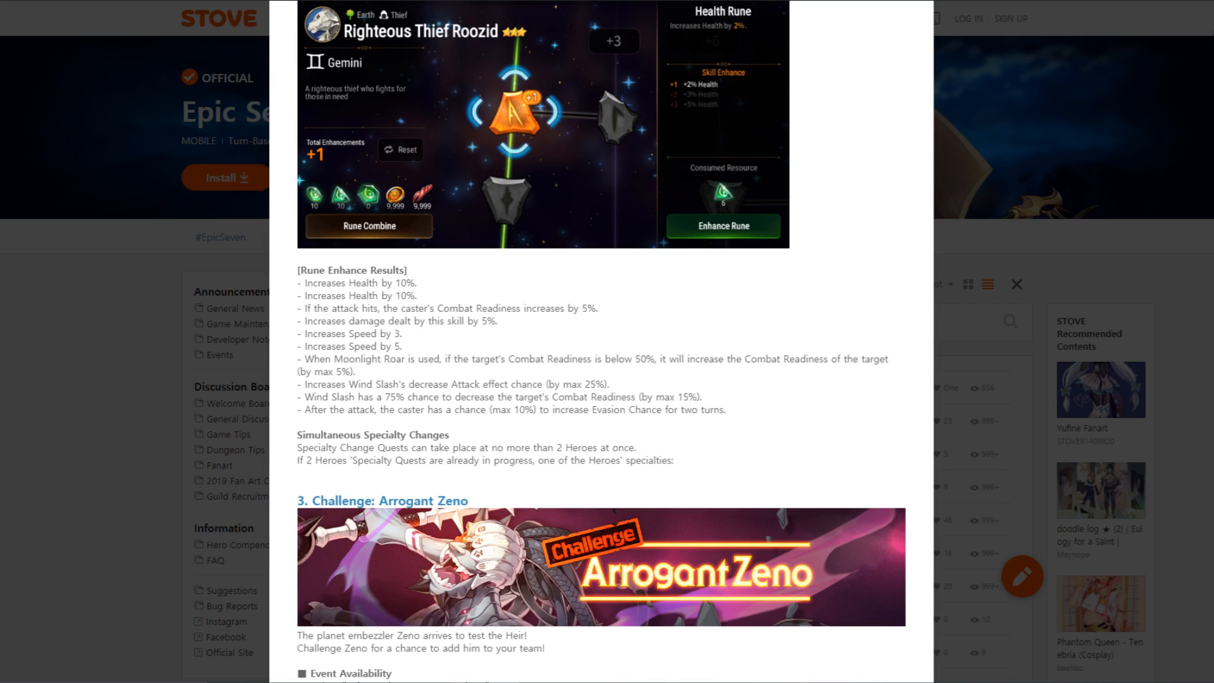
Read through the Arrogant Zeno challenge screenshots down to its Rewards table
scroll(down, 3)
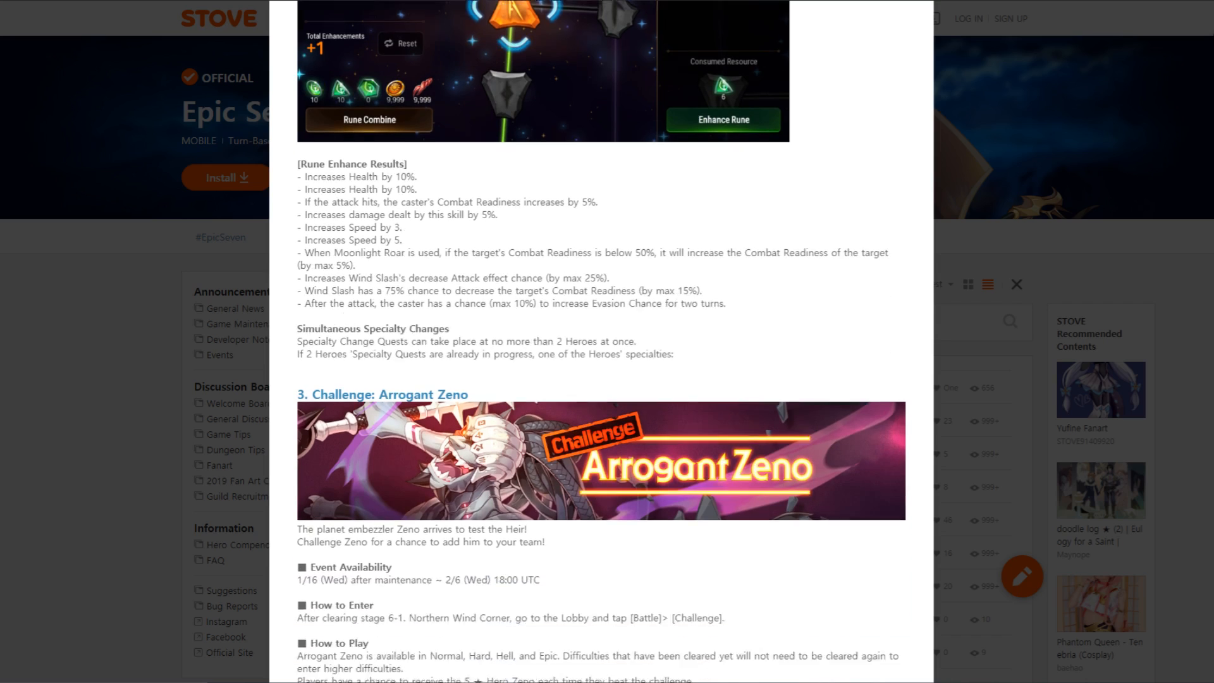
scroll(down, 3)
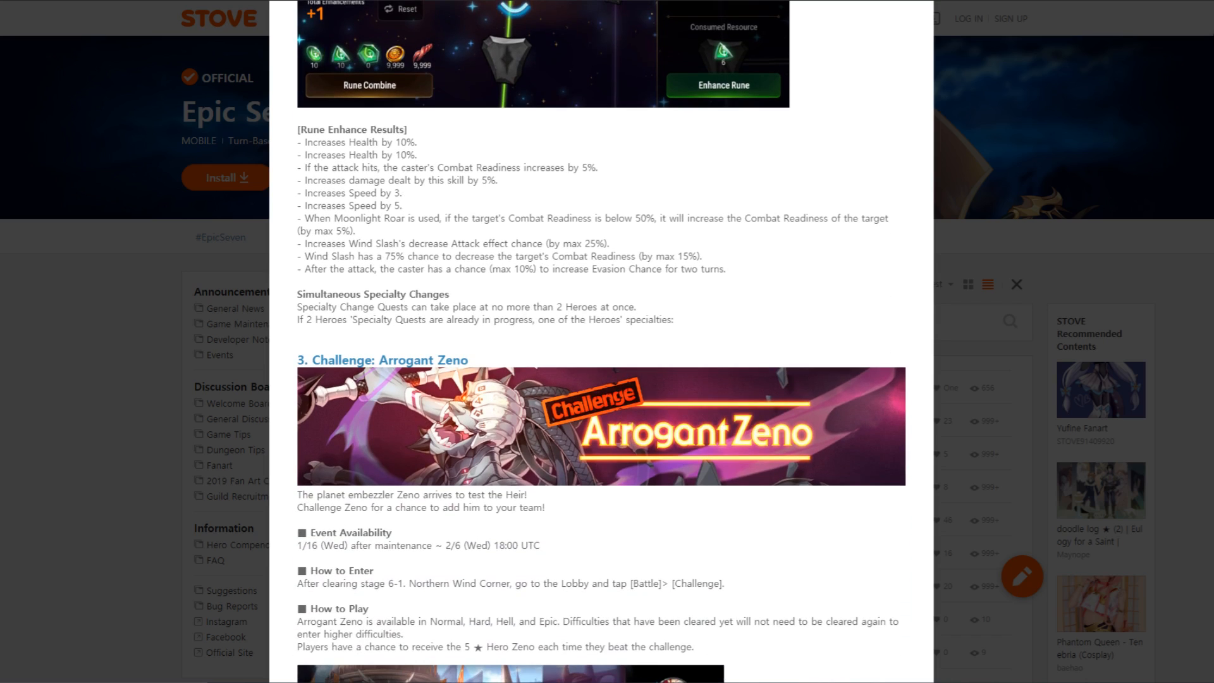
scroll(down, 3)
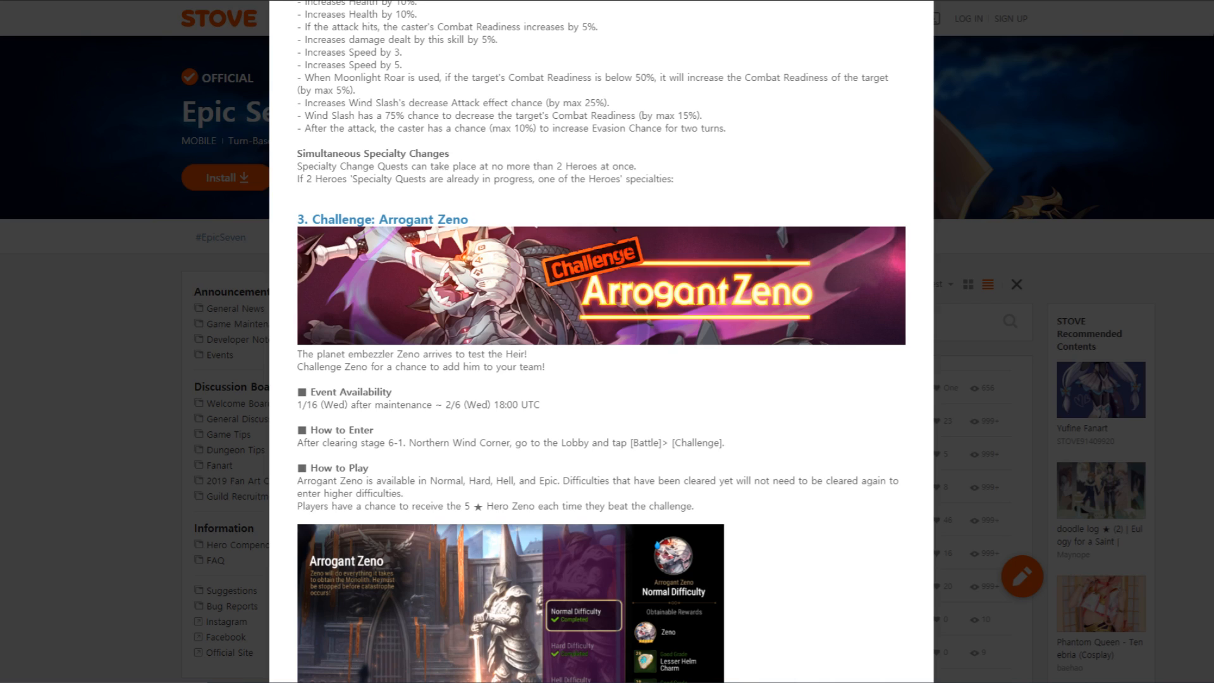
scroll(down, 3)
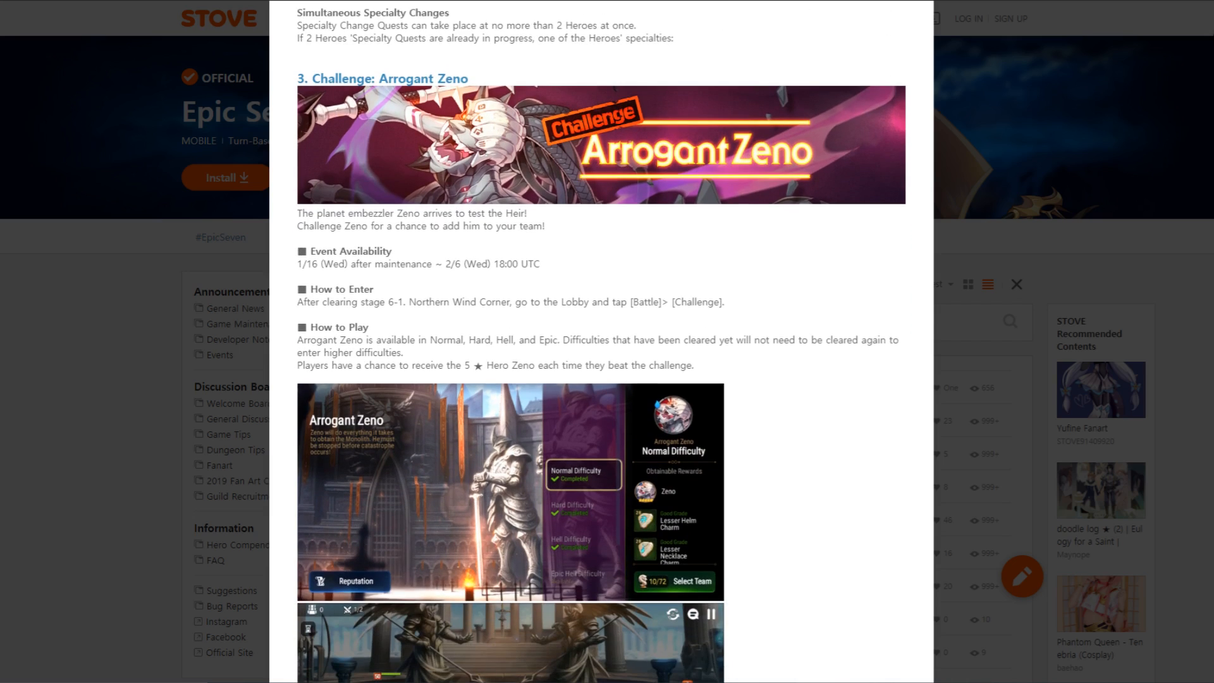
scroll(down, 3)
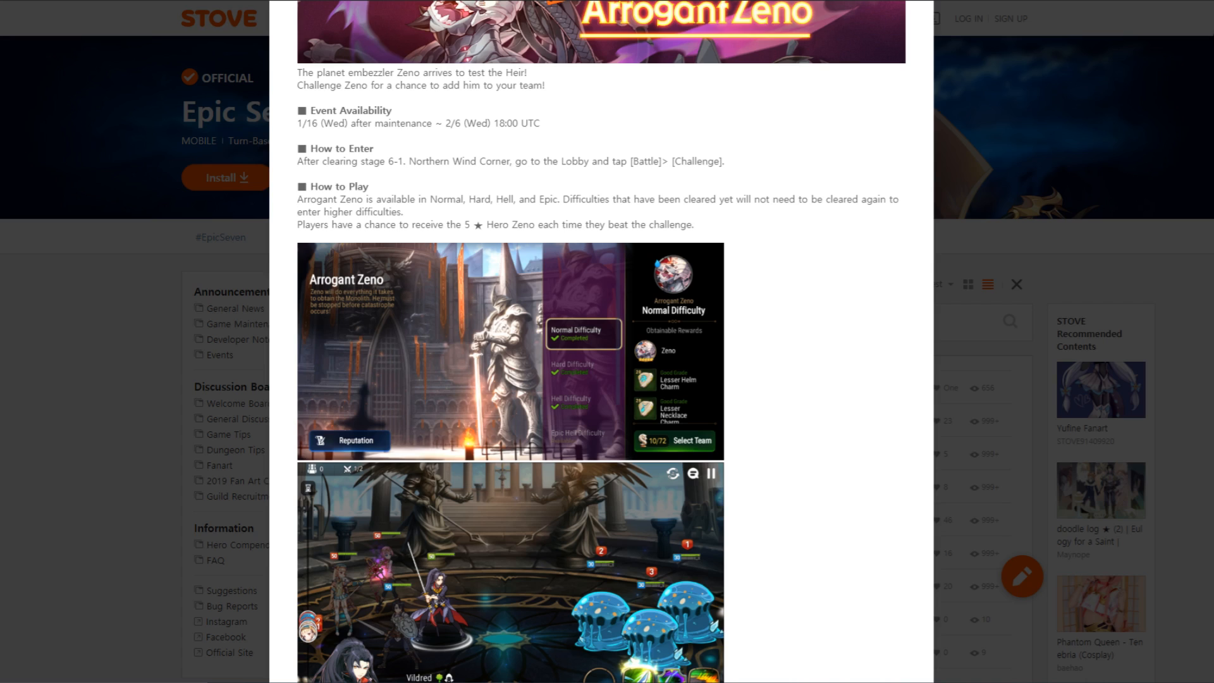
scroll(up, 3)
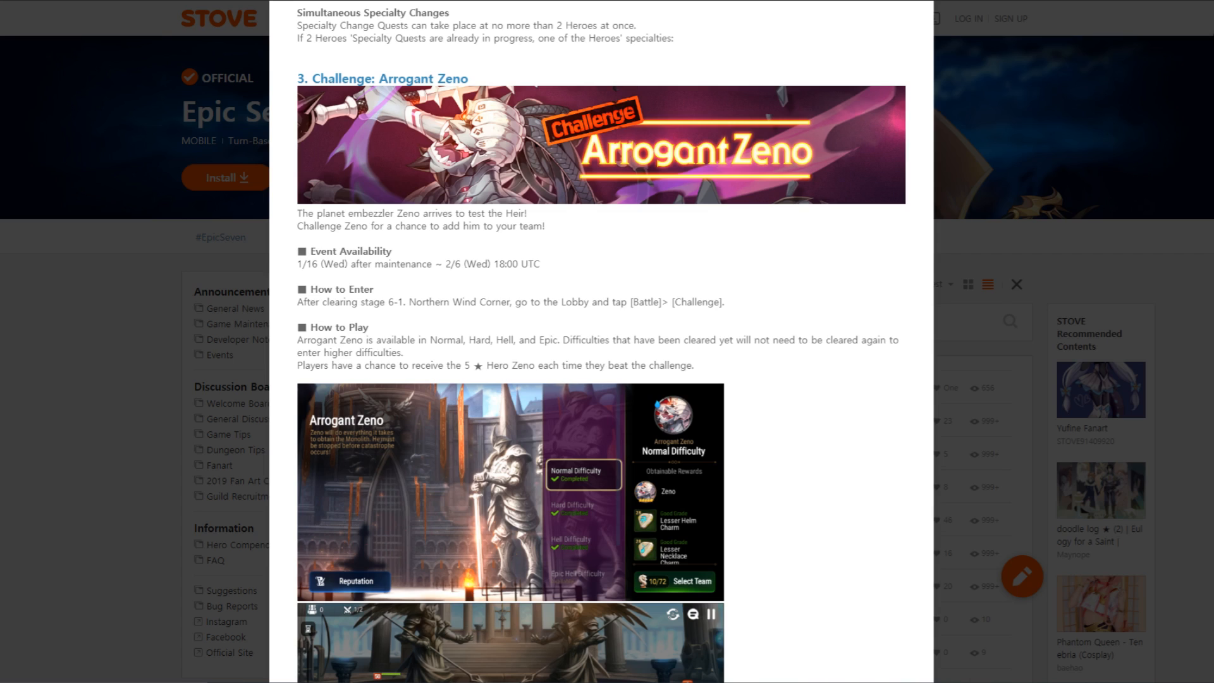
Continue to the 5★ Zeno Drop Rates table and the event hero description
scroll(down, 3)
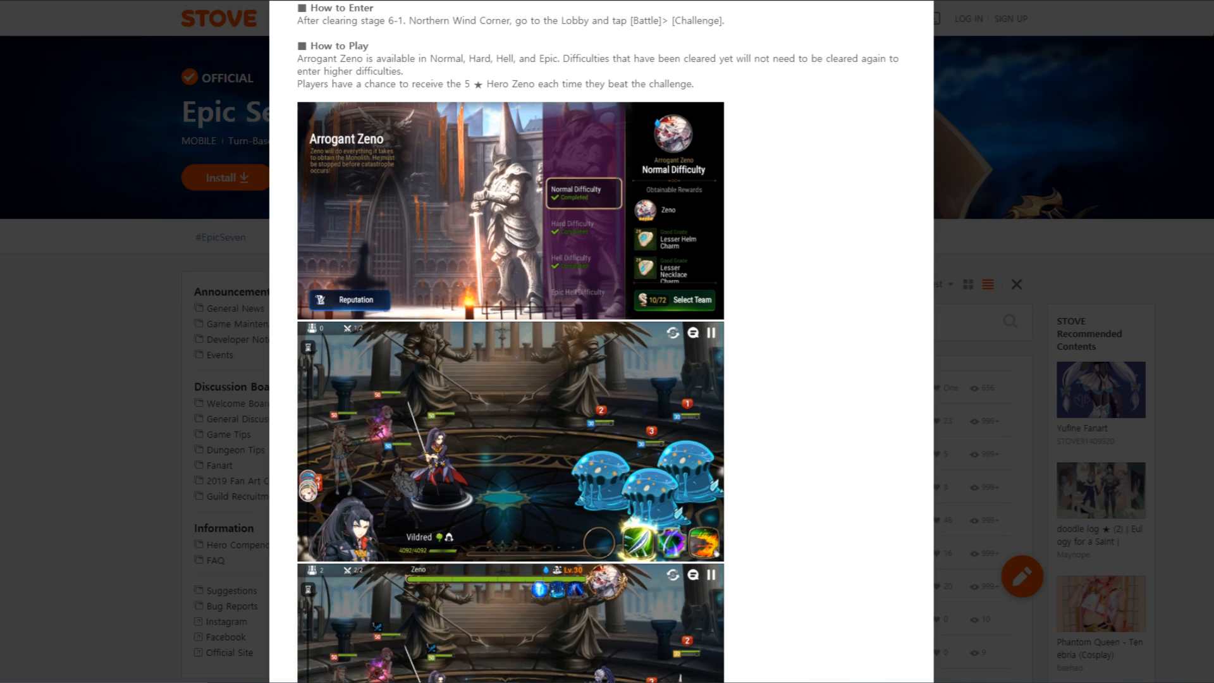
scroll(down, 3)
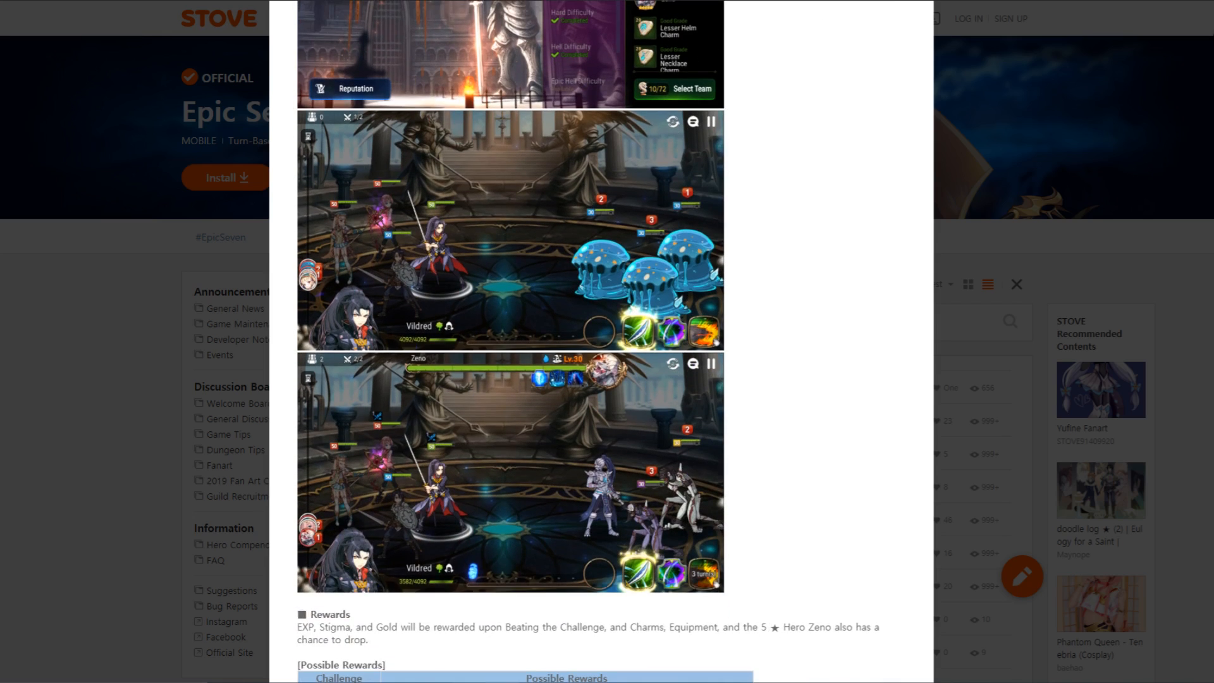
scroll(up, 3)
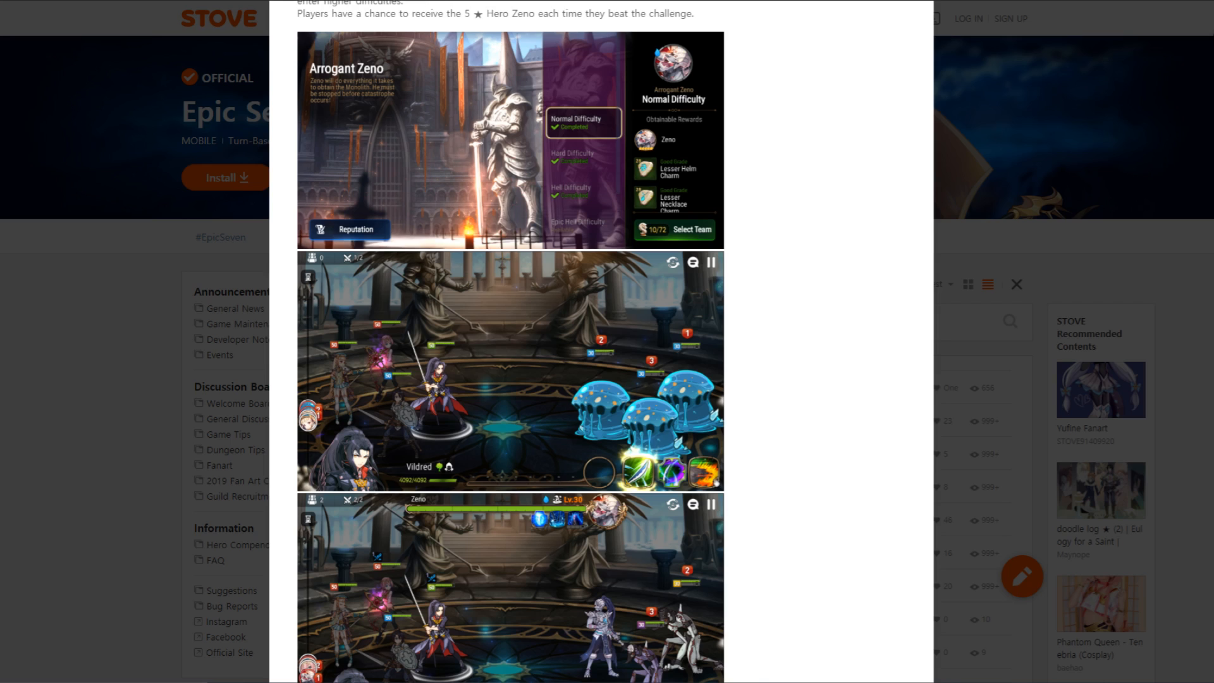
scroll(down, 3)
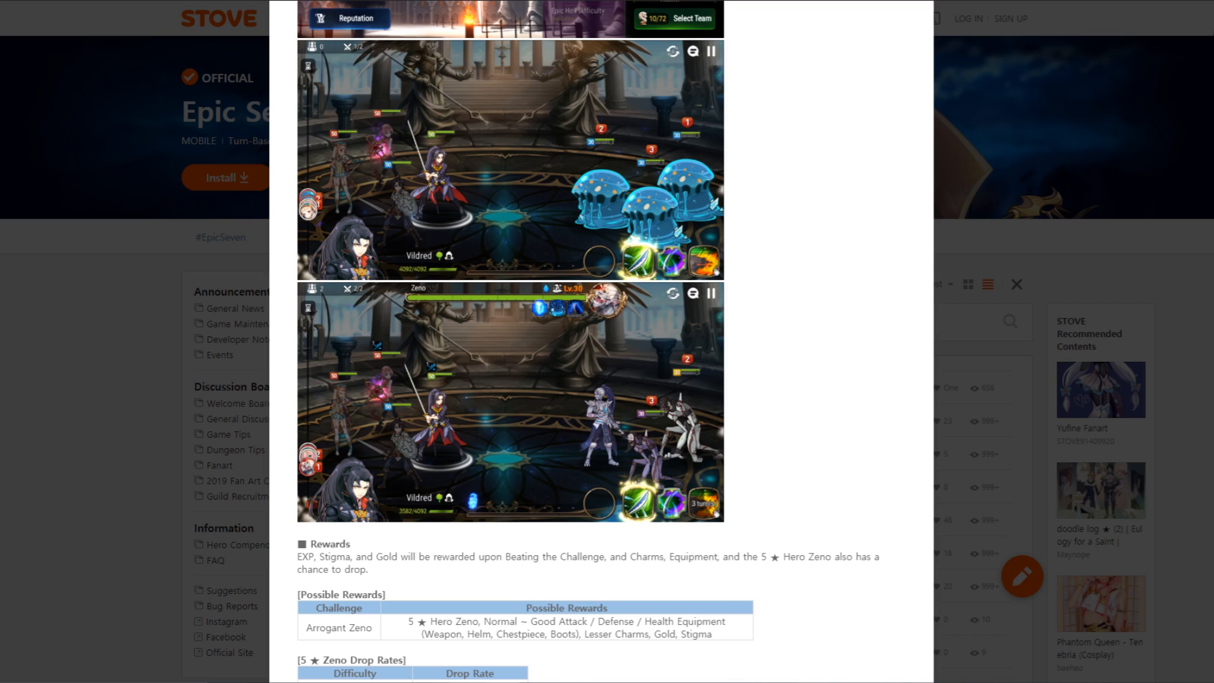
scroll(down, 3)
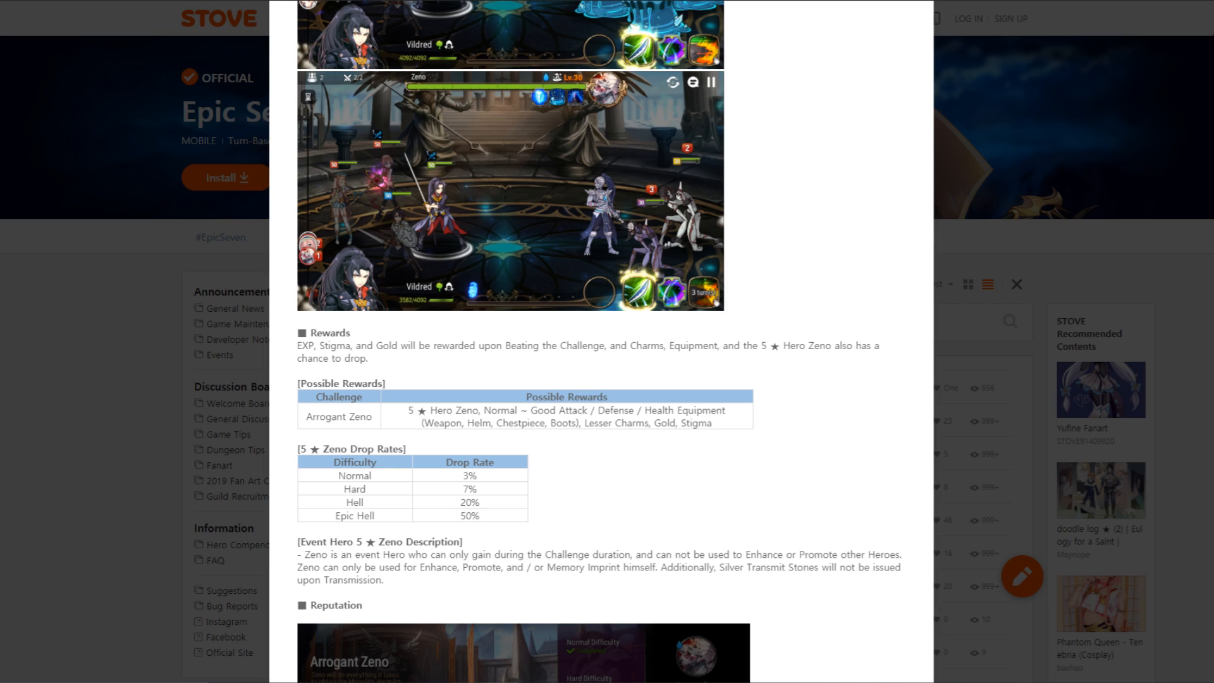
Continue down to the Reputation rewards table and the start of section 4 Guild Improvements
scroll(down, 3)
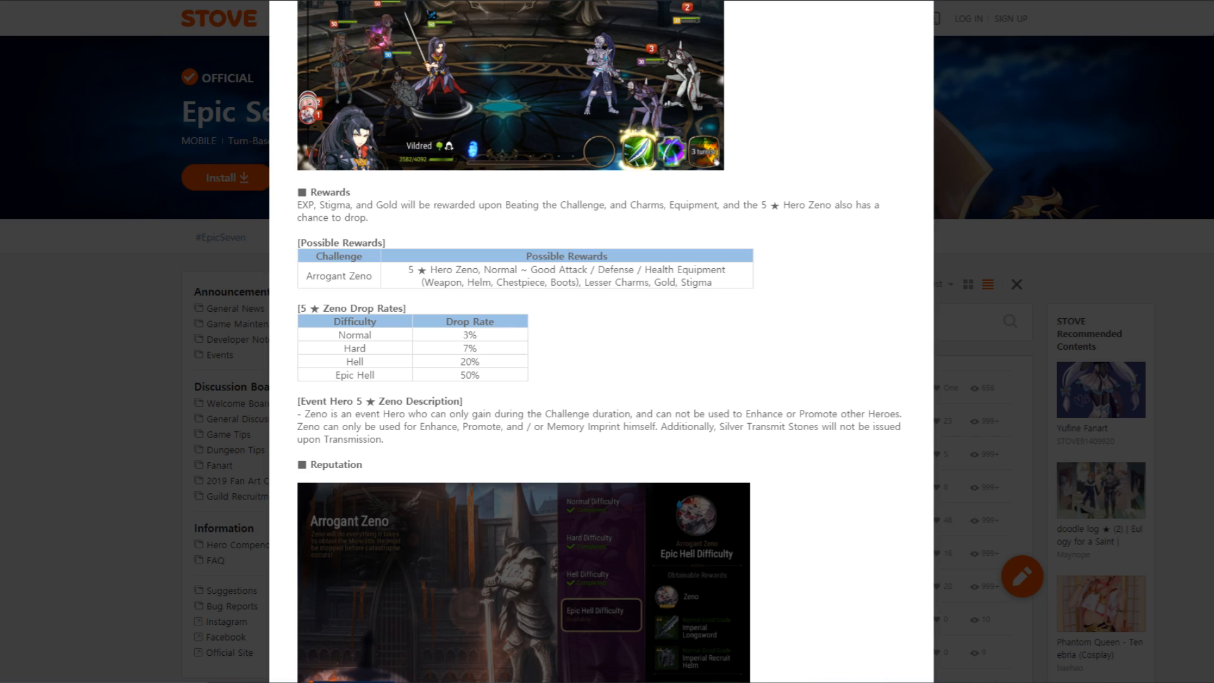
scroll(down, 3)
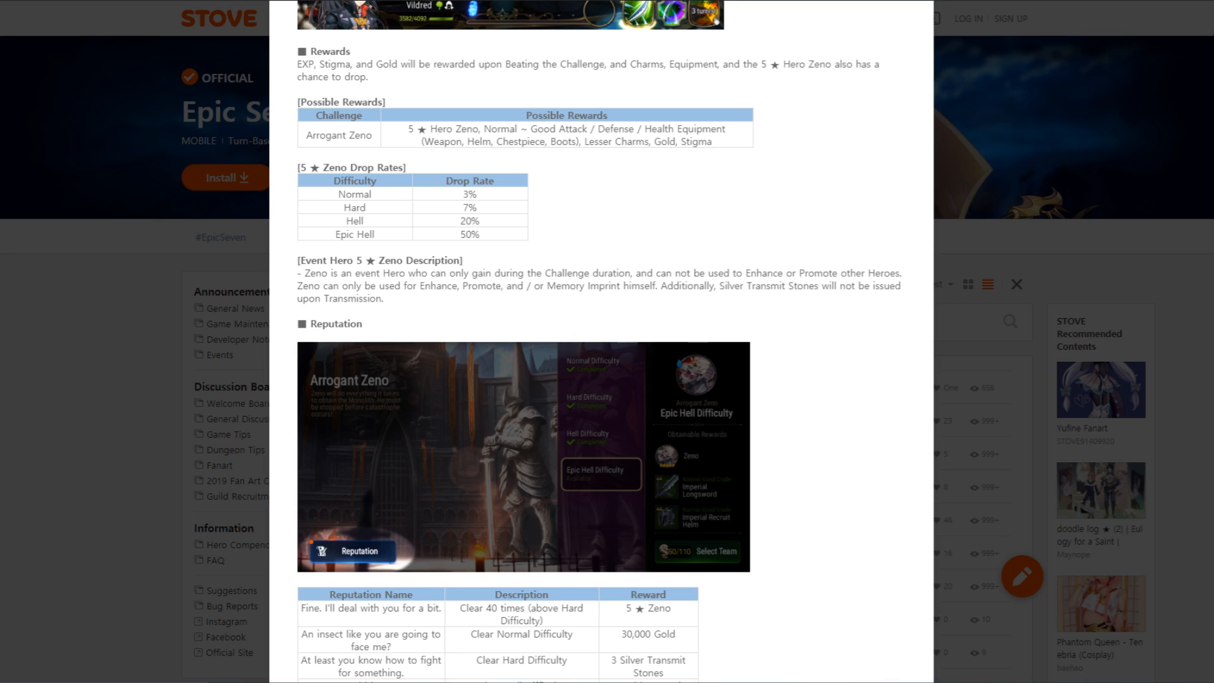
scroll(down, 3)
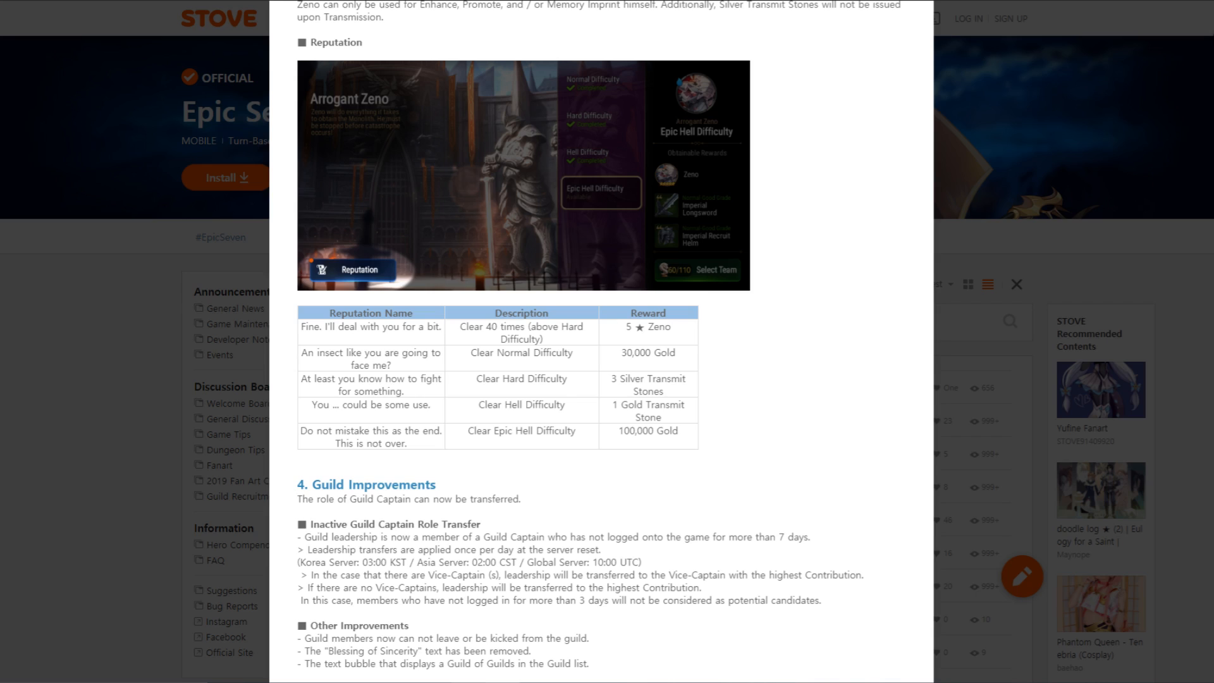
Select and deselect the 'Clear Epic Hell Difficulty' text, then reach section 5 with Ken's Knockout change
double_click(628, 430)
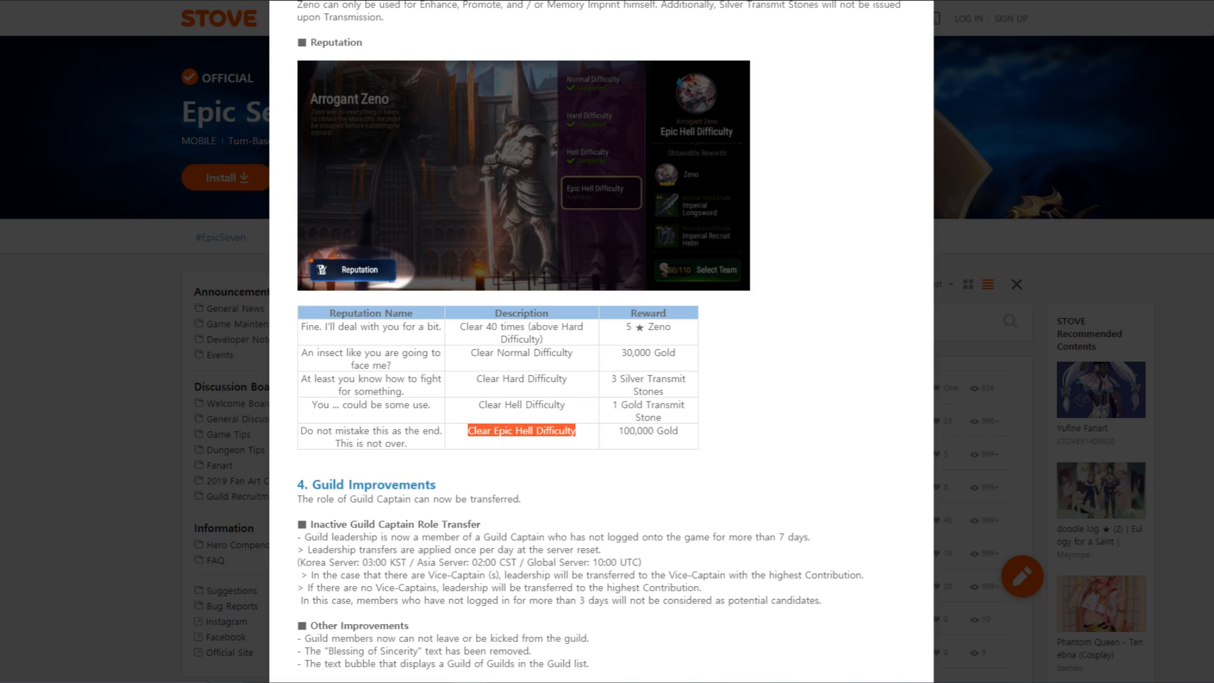
click(520, 430)
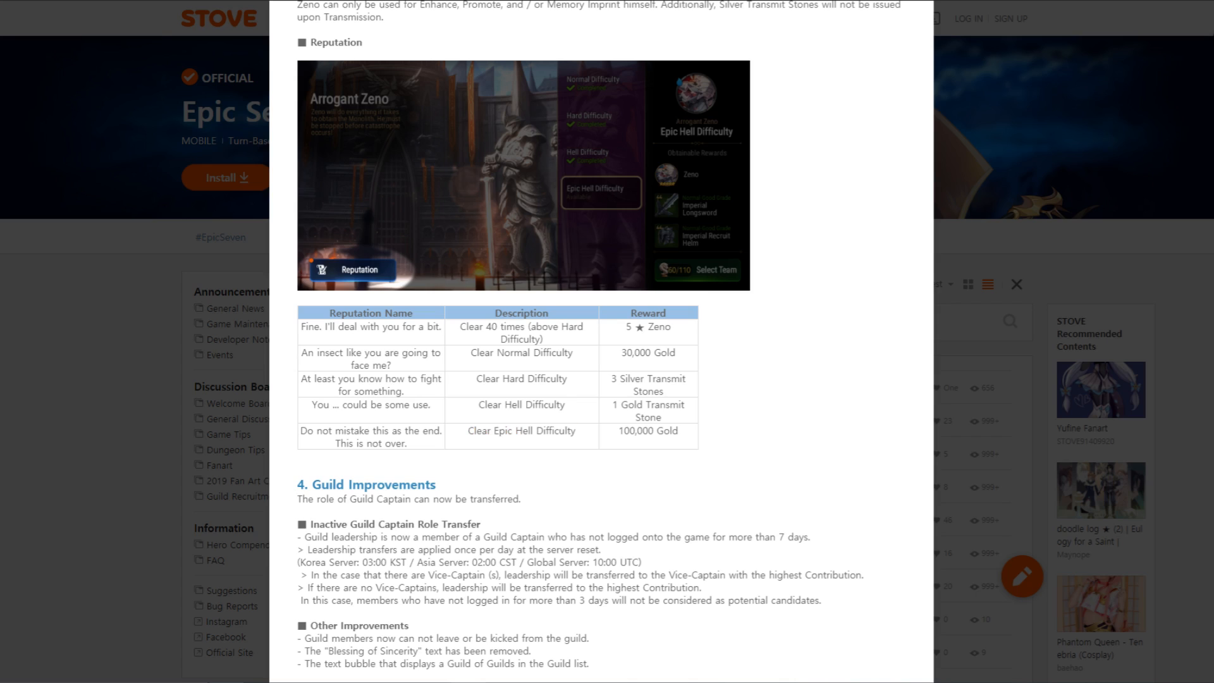
scroll(down, 3)
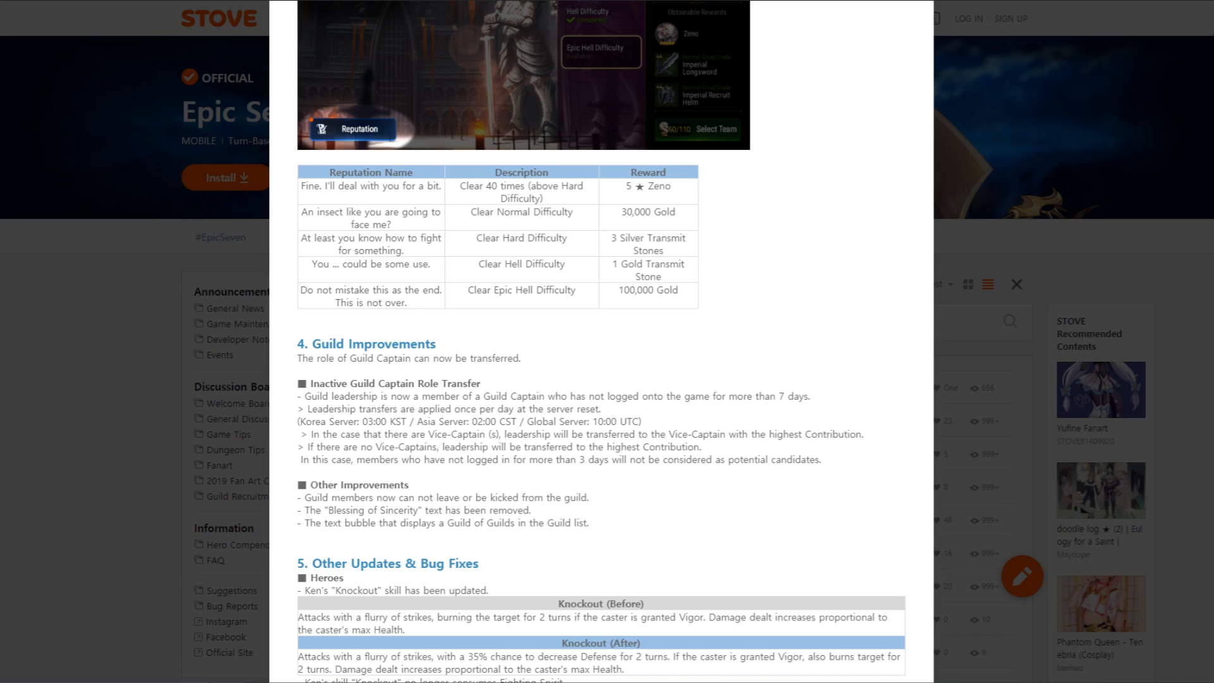
scroll(down, 3)
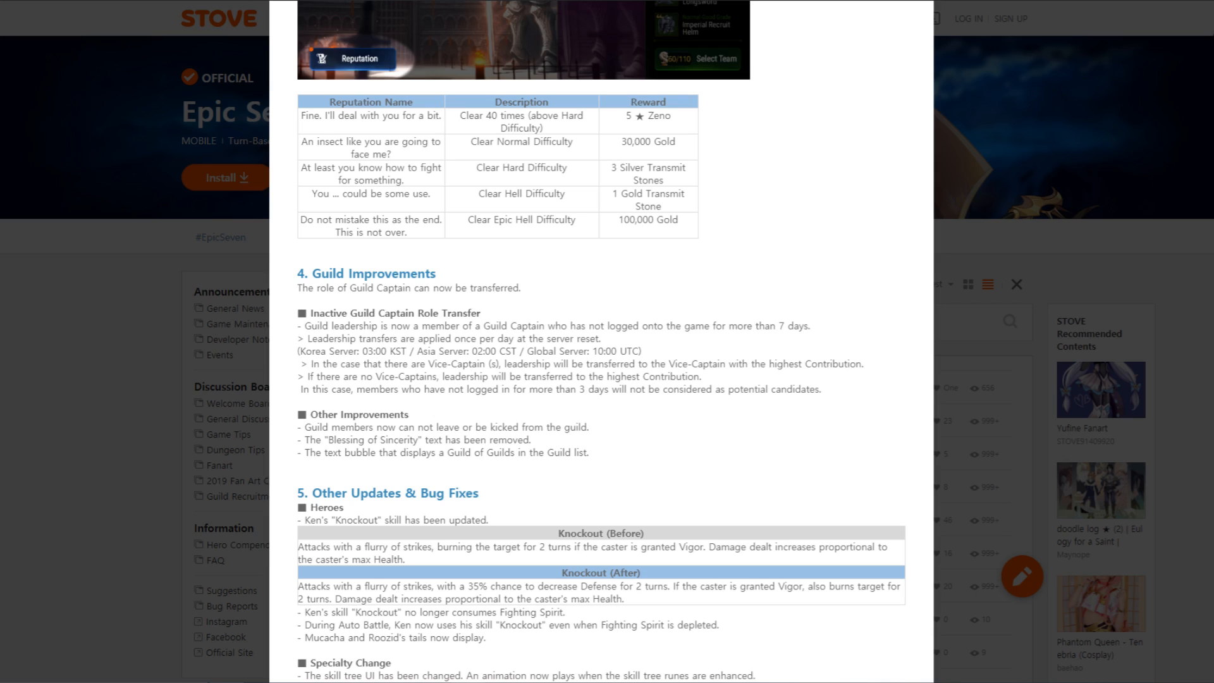
scroll(down, 3)
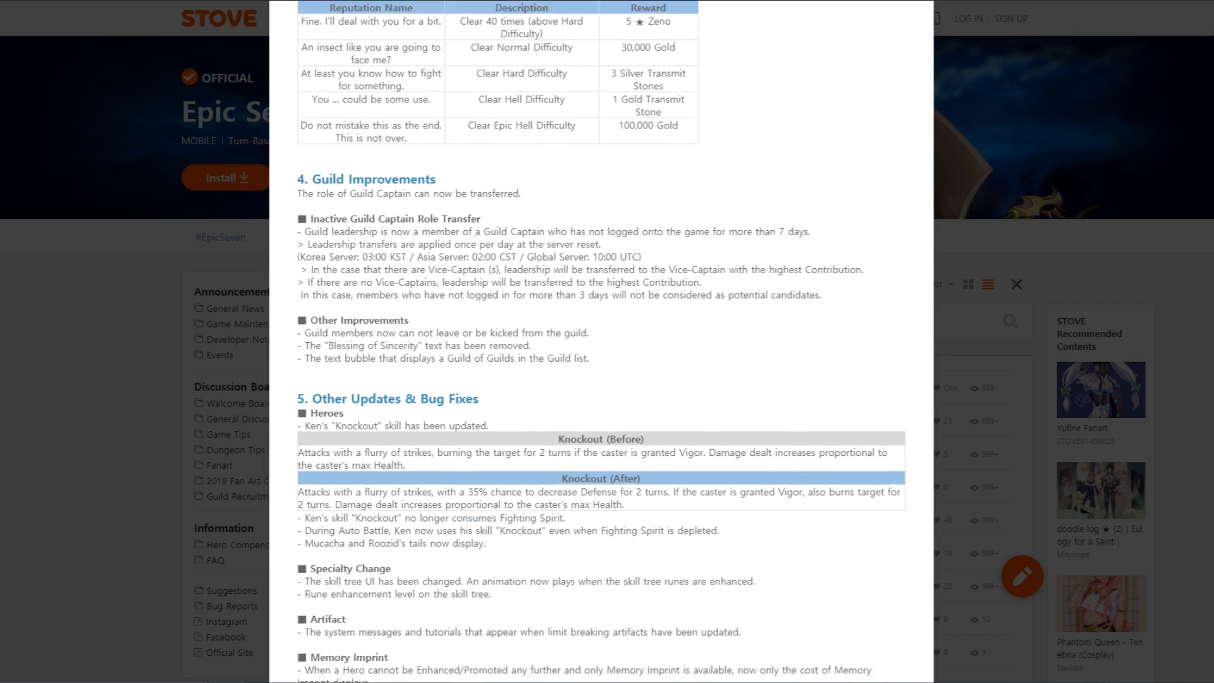
Reach the post's end past UI & Other Changes to the Views count and previous-post link
scroll(down, 3)
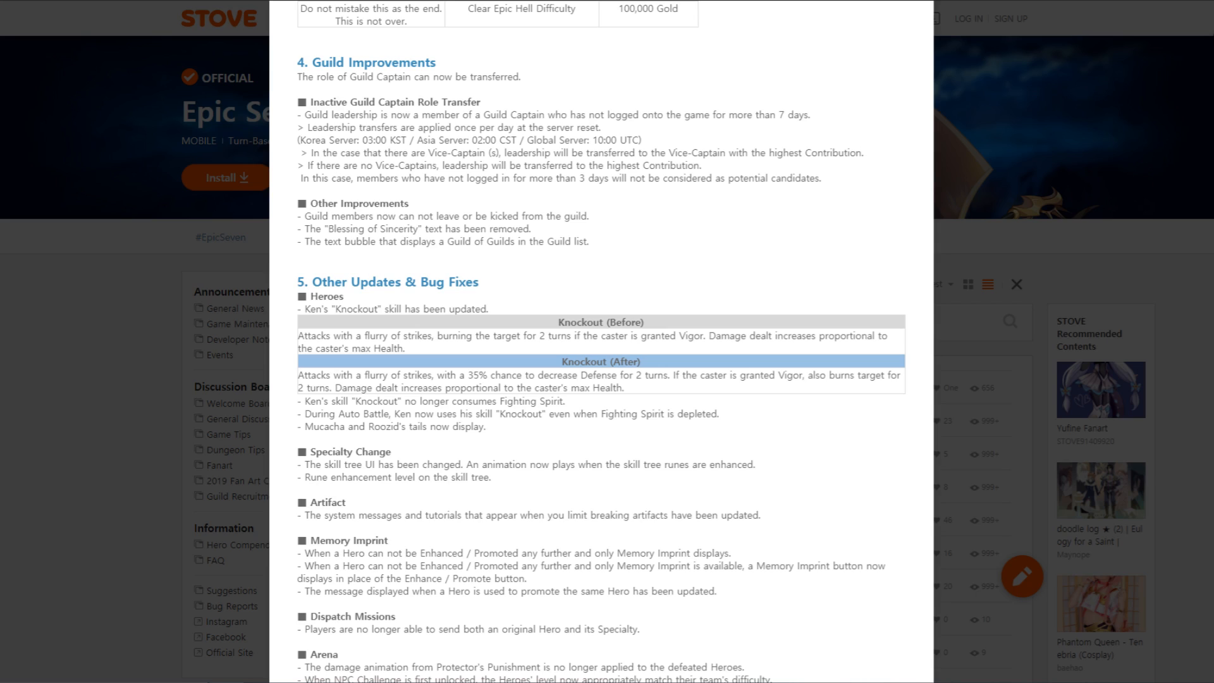
scroll(down, 3)
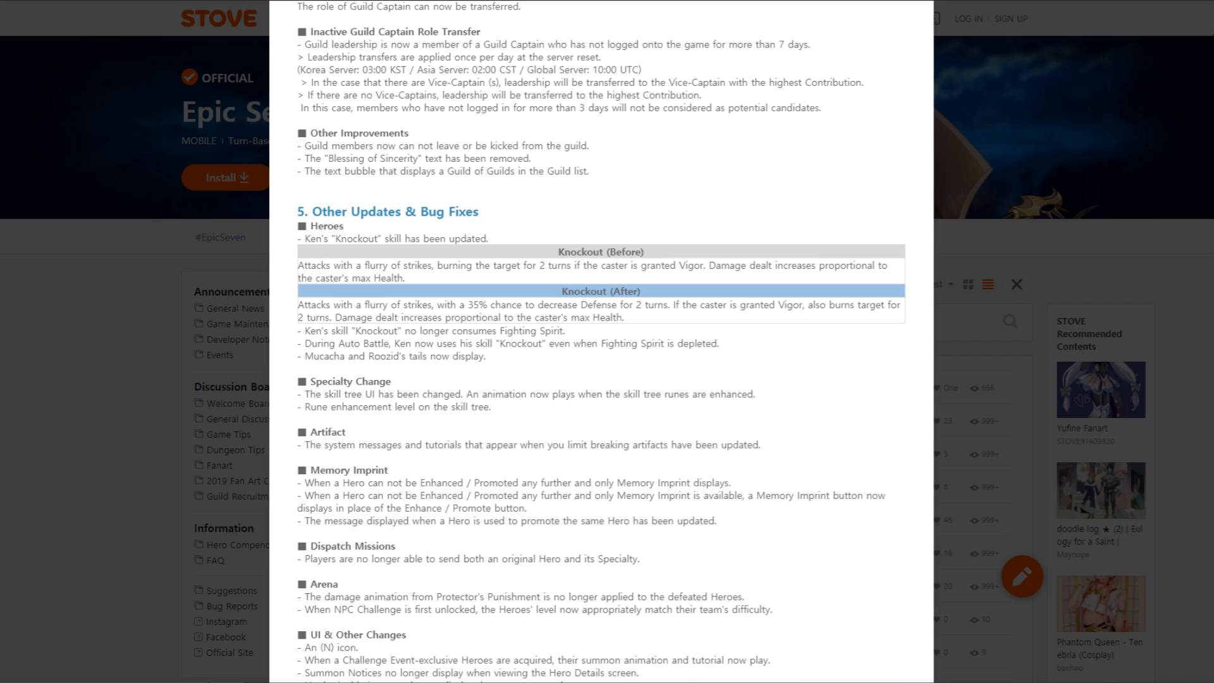
scroll(down, 3)
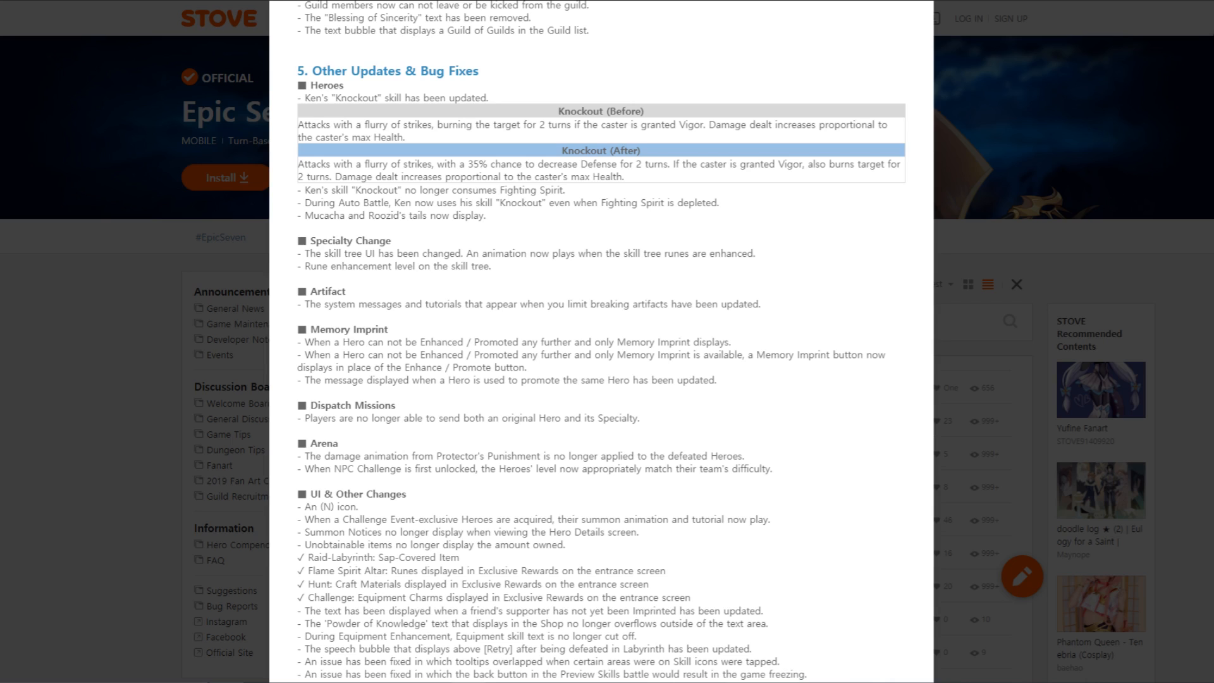
scroll(down, 3)
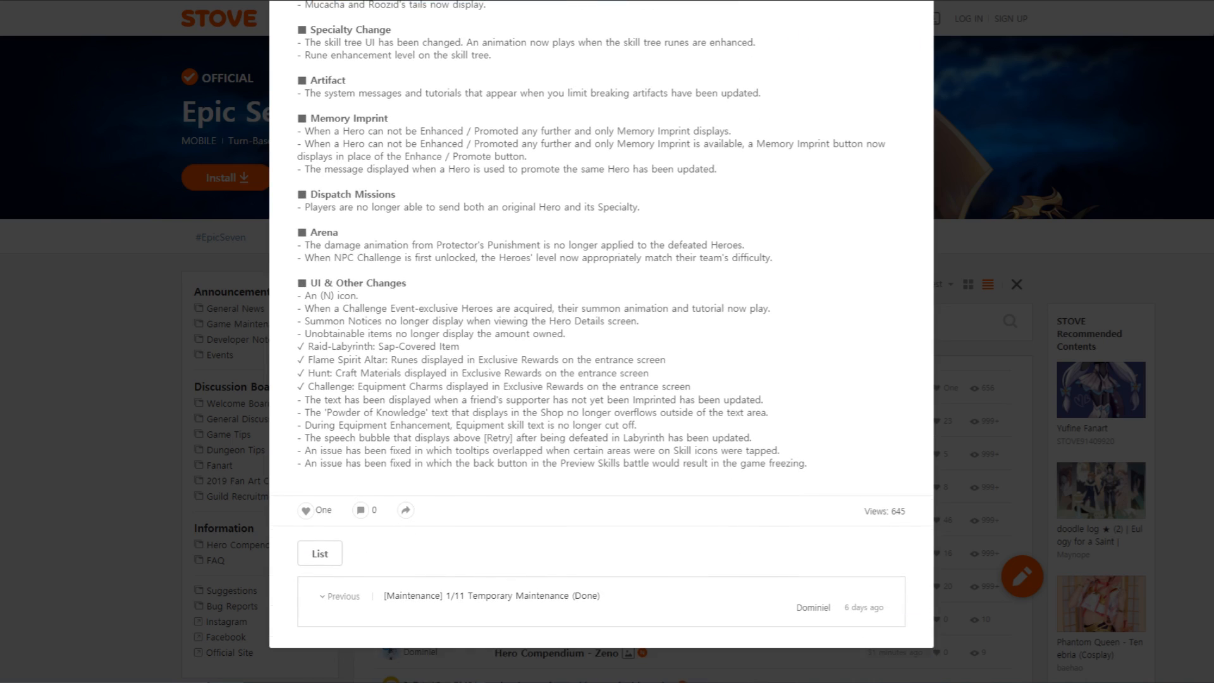
Scroll back up to the post title, new Hero Zeno heading and trailer video
scroll(up, 3)
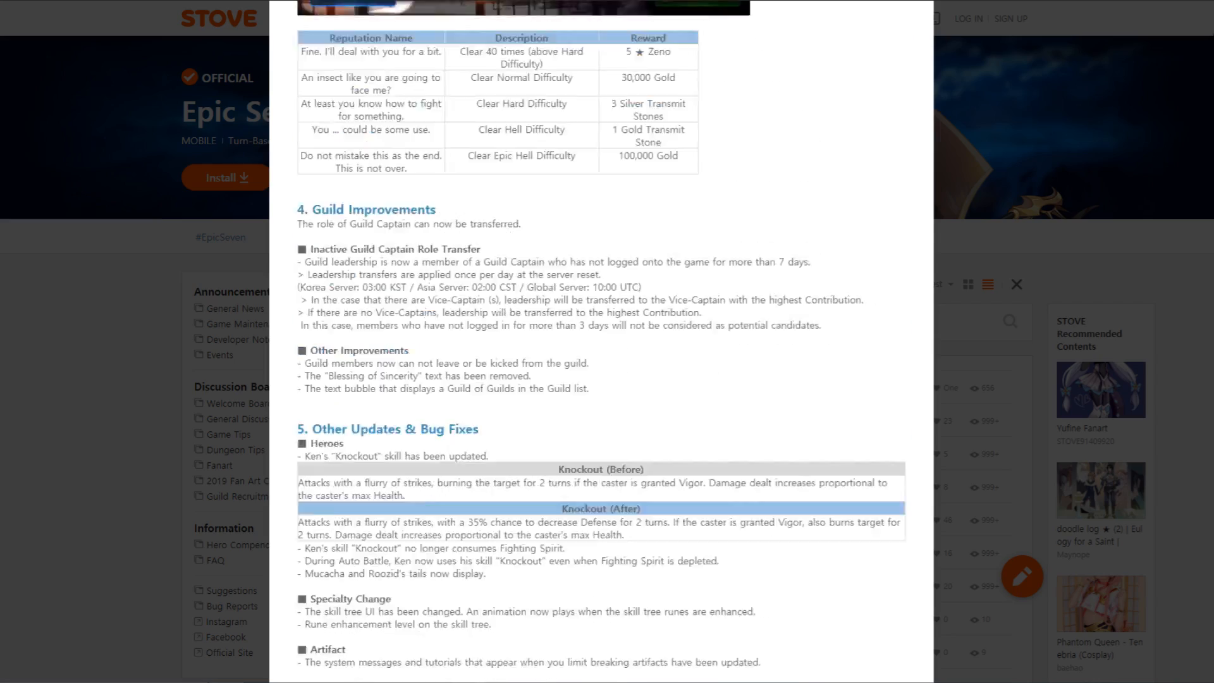
scroll(down, 3)
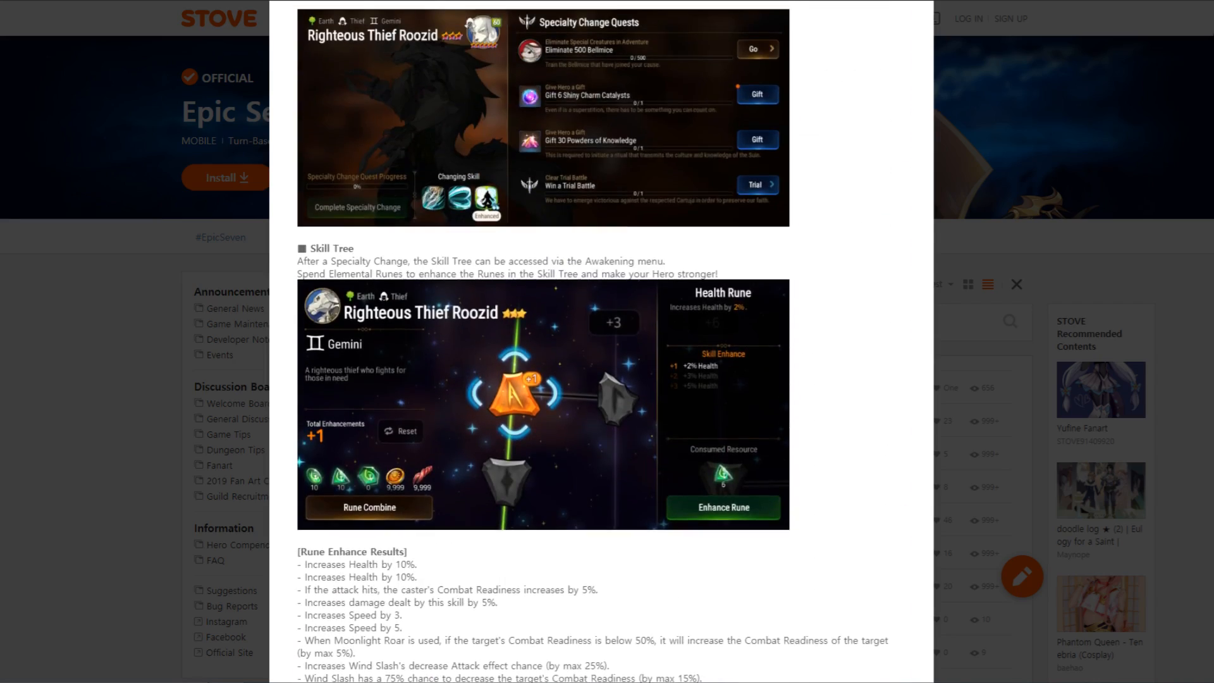
scroll(up, 3)
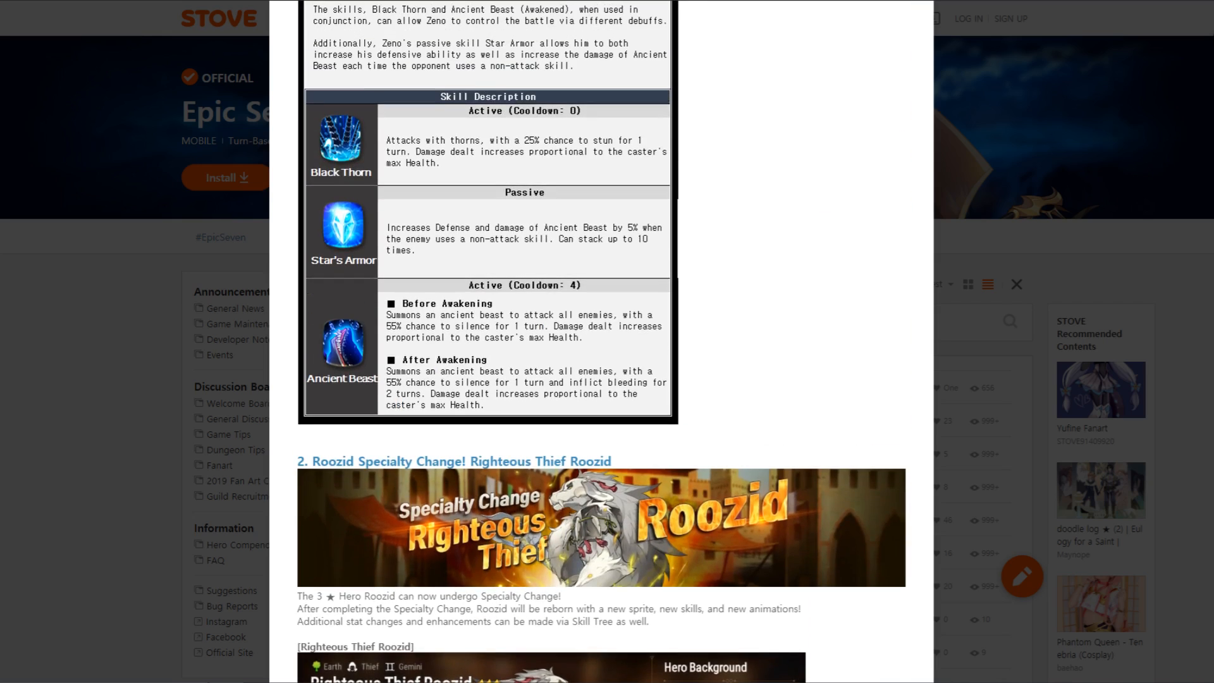
scroll(up, 3)
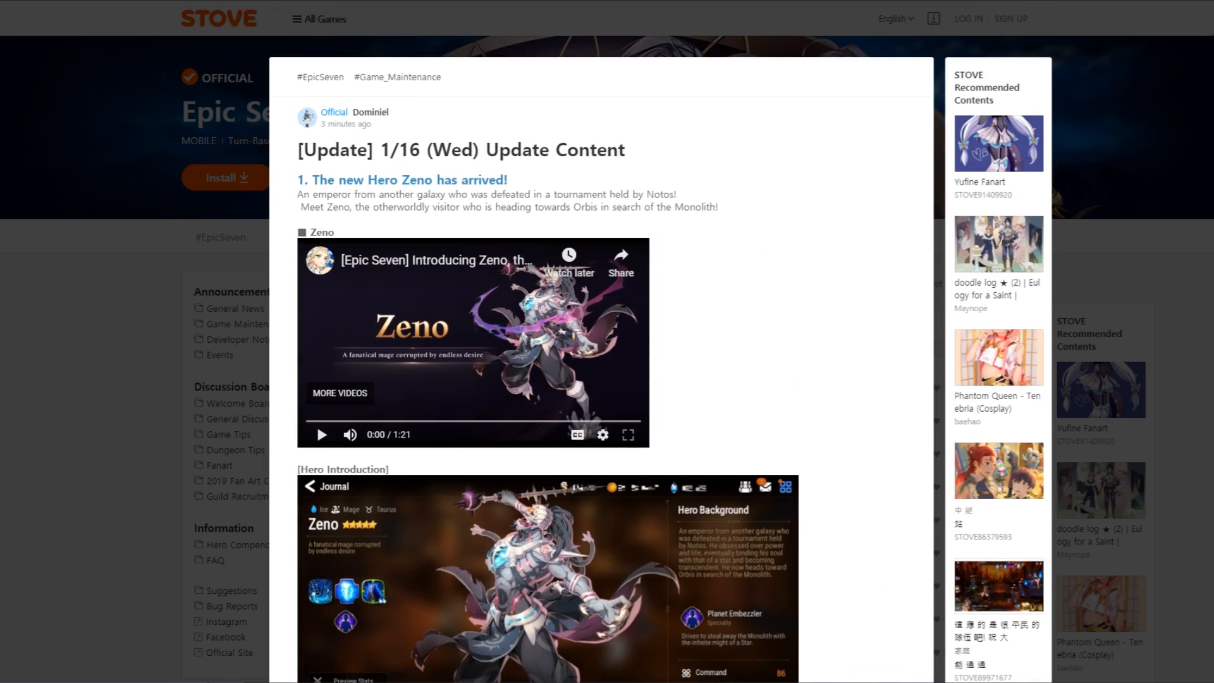